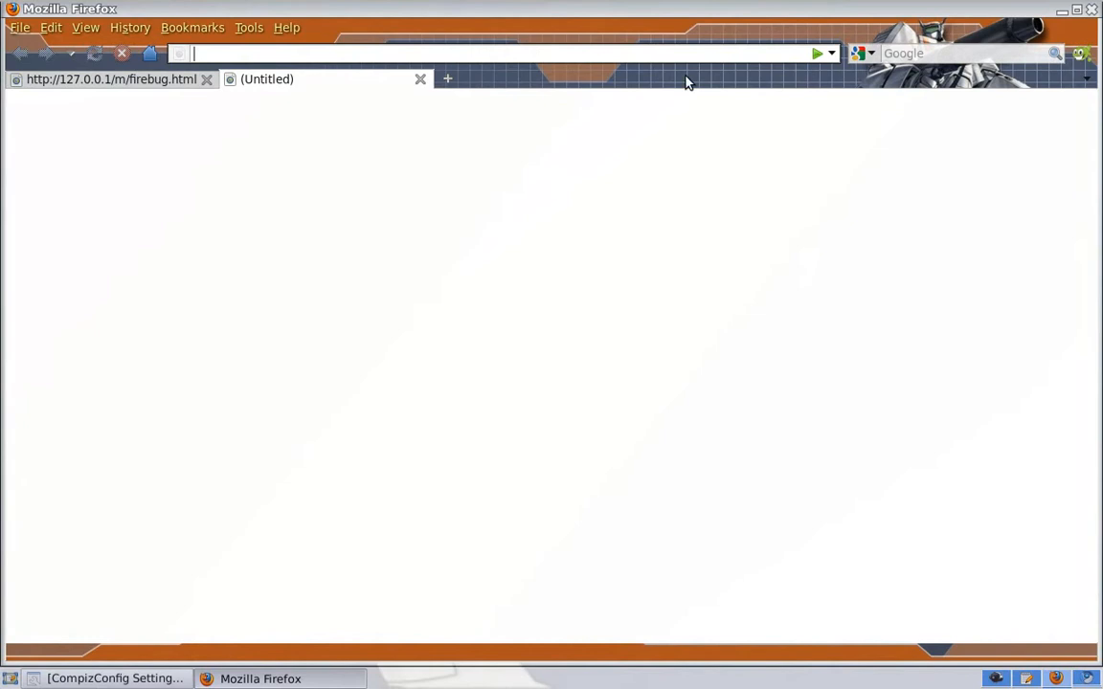
- Search Google for 'add-ons'
left_click(945, 53)
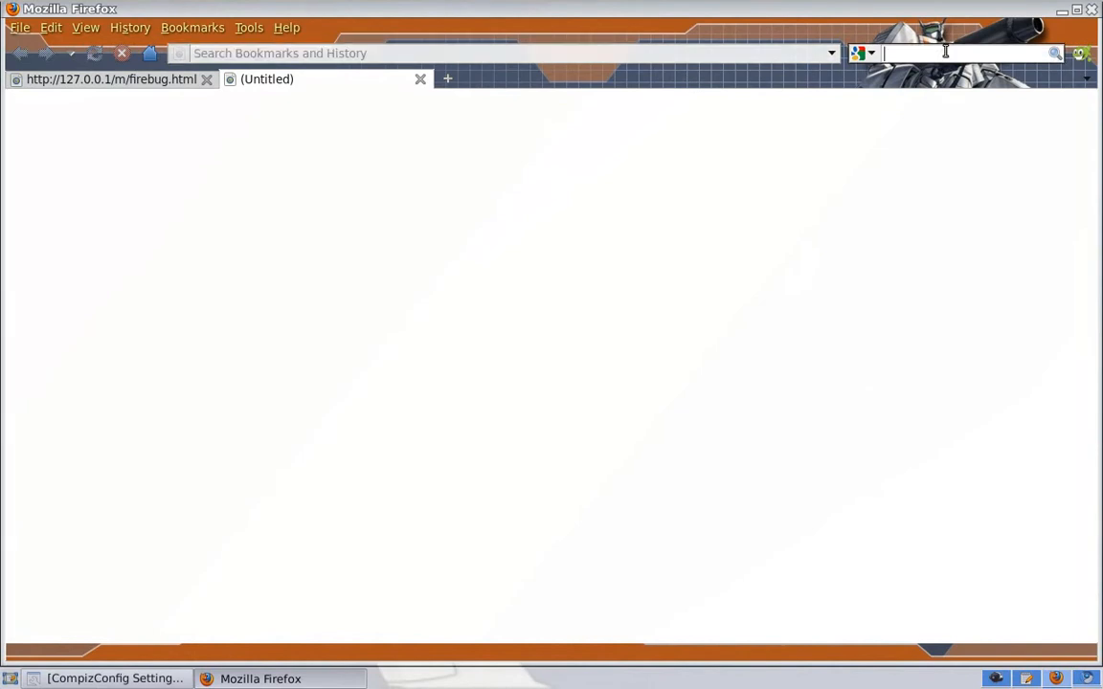
type("add-")
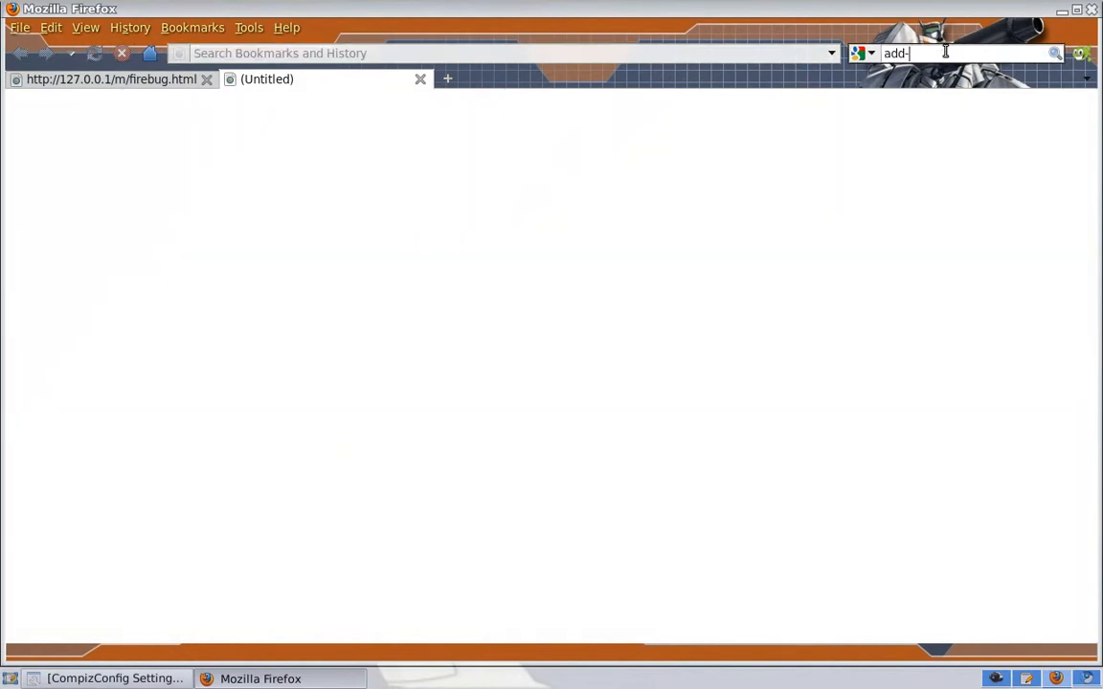
key("Return")
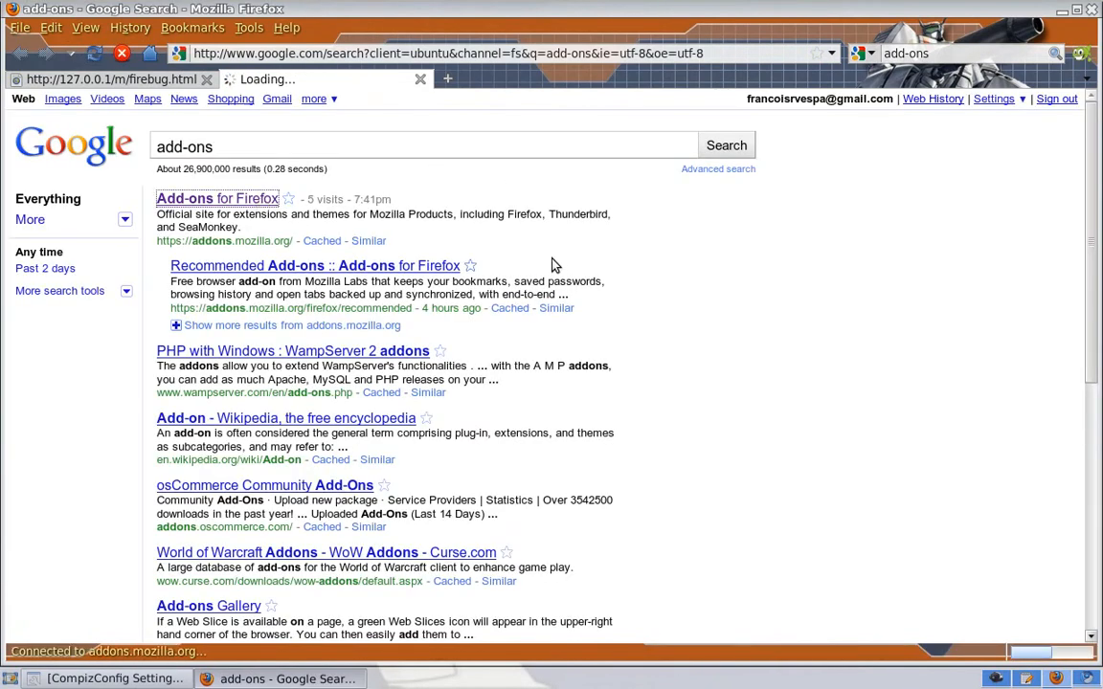
mouse_move(713, 316)
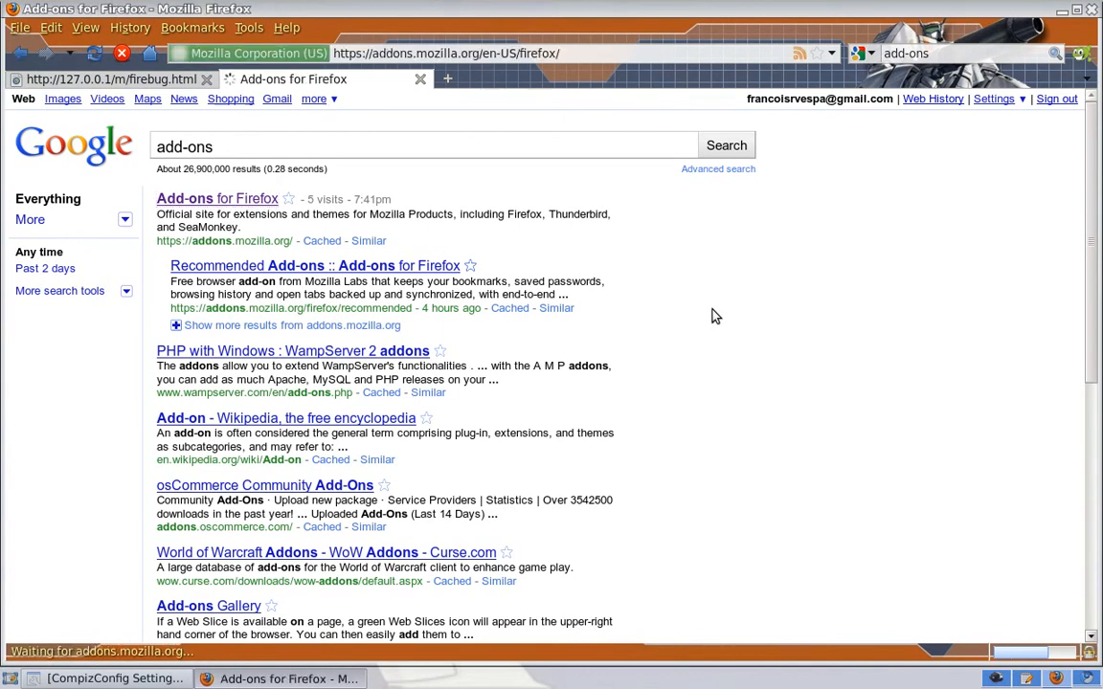
- Search the addons.mozilla.org catalogue for 'firebug'
left_click(216, 198)
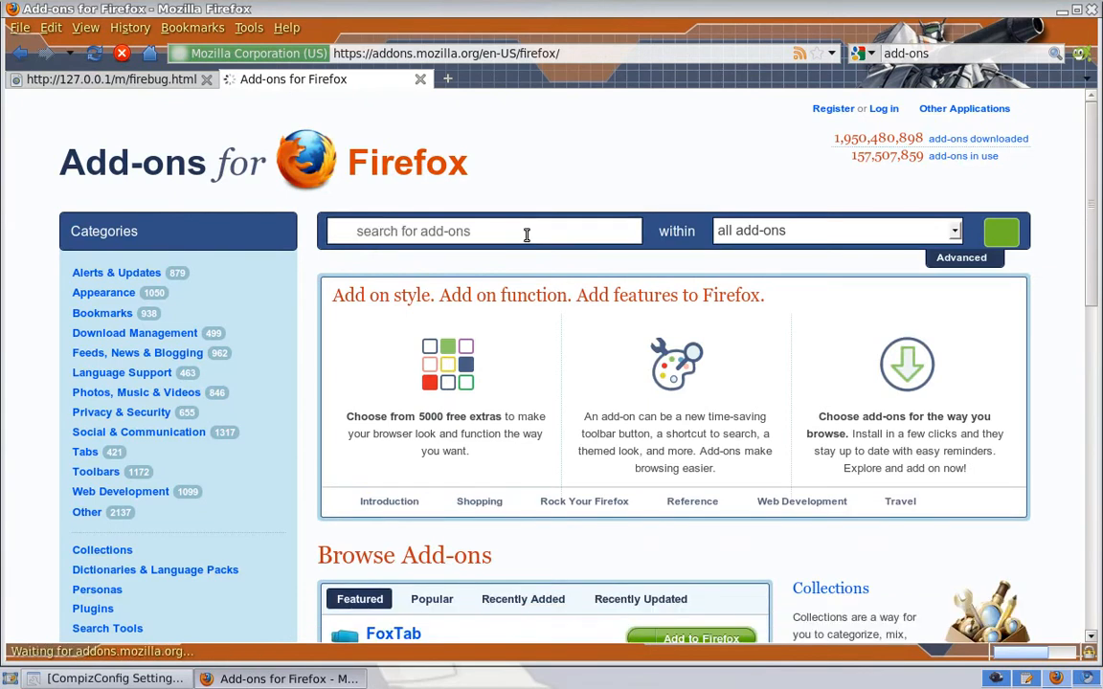
left_click(481, 230)
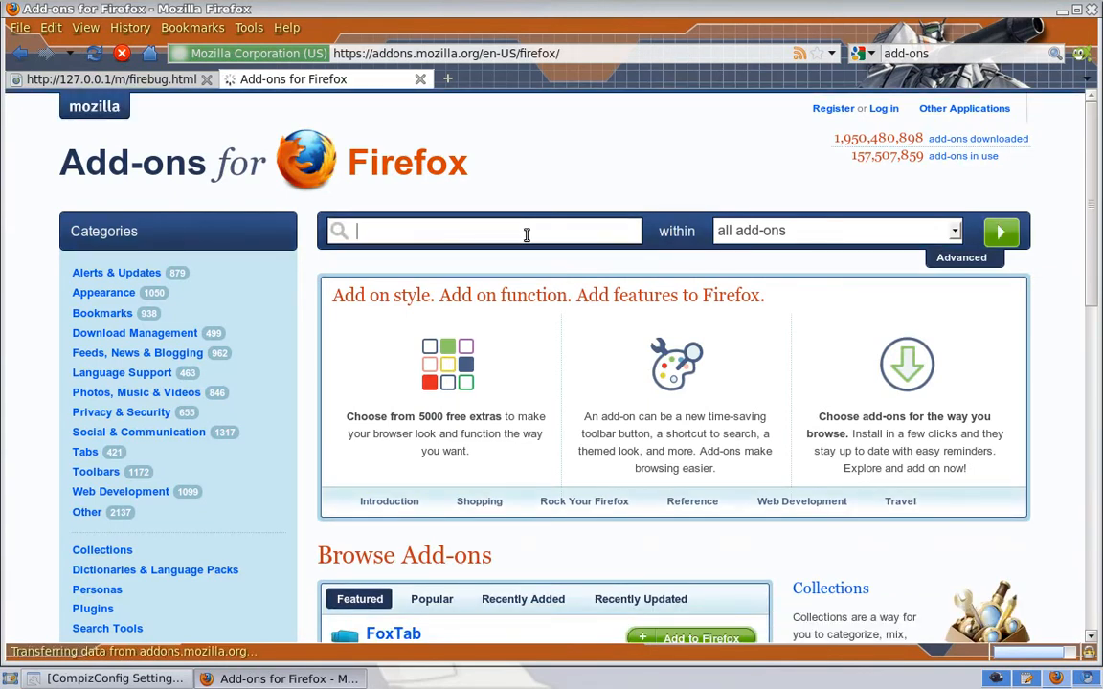
type("firebug")
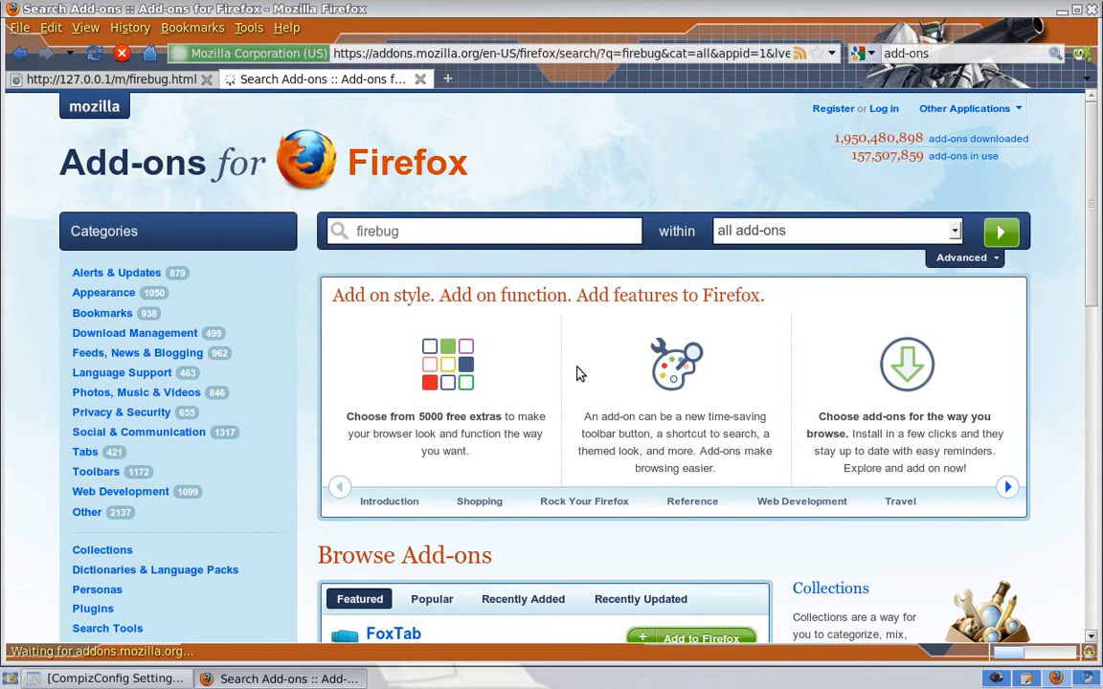
mouse_move(628, 413)
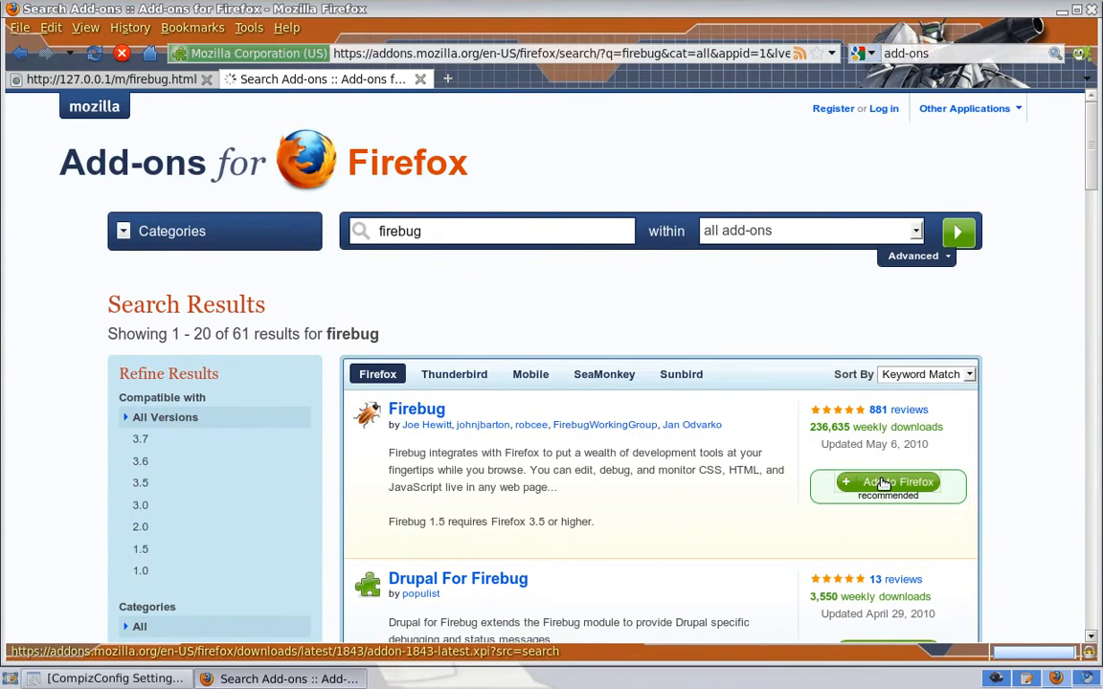
- Add and install the Firebug add-on, then confirm restarting Firefox
left_click(886, 485)
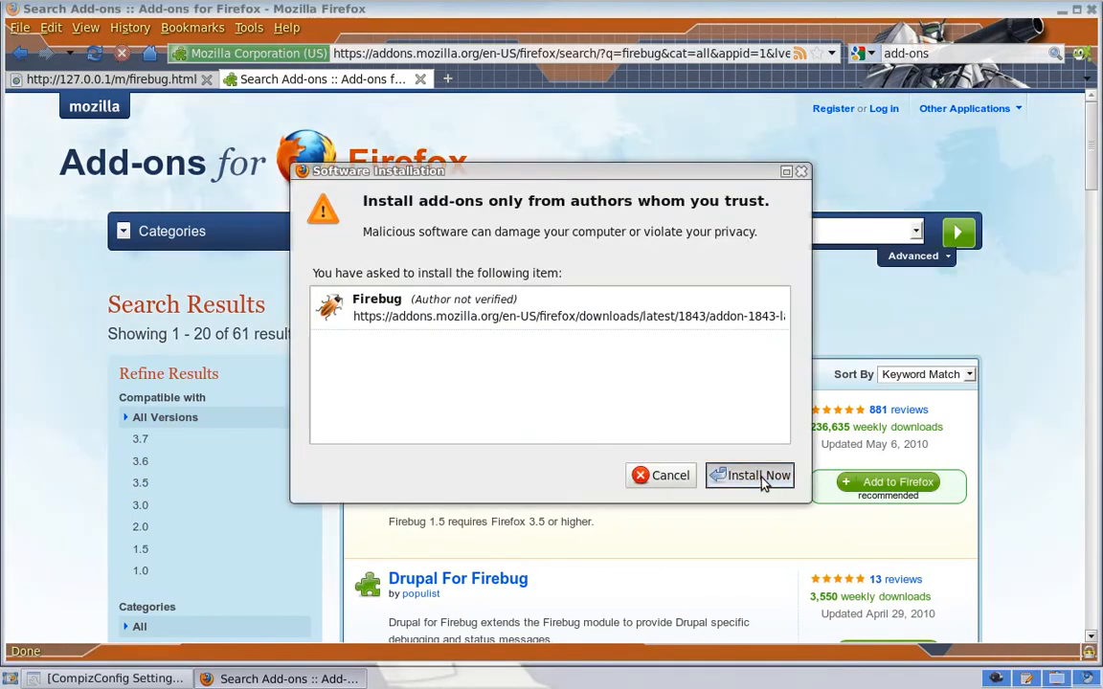
left_click(750, 475)
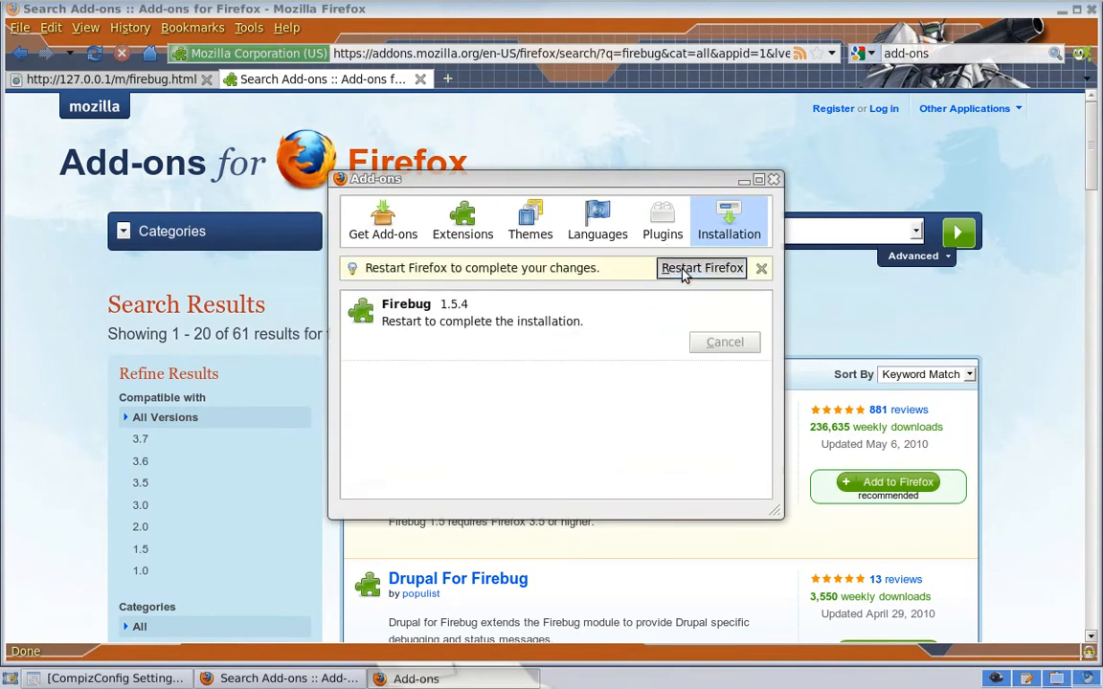
left_click(701, 268)
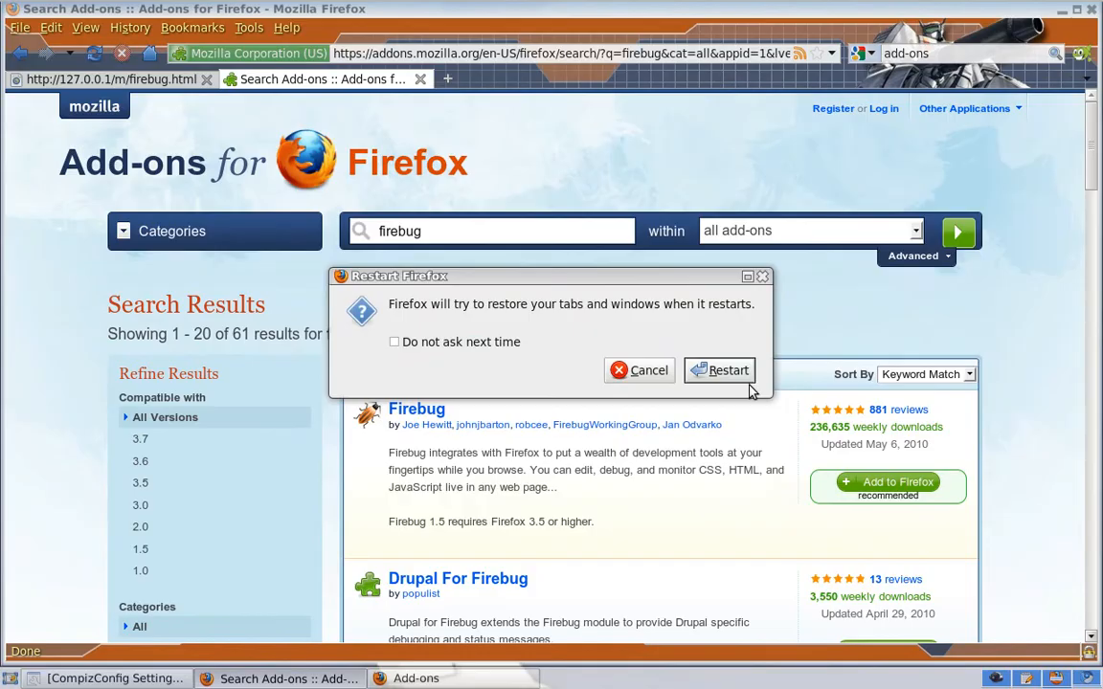
left_click(728, 371)
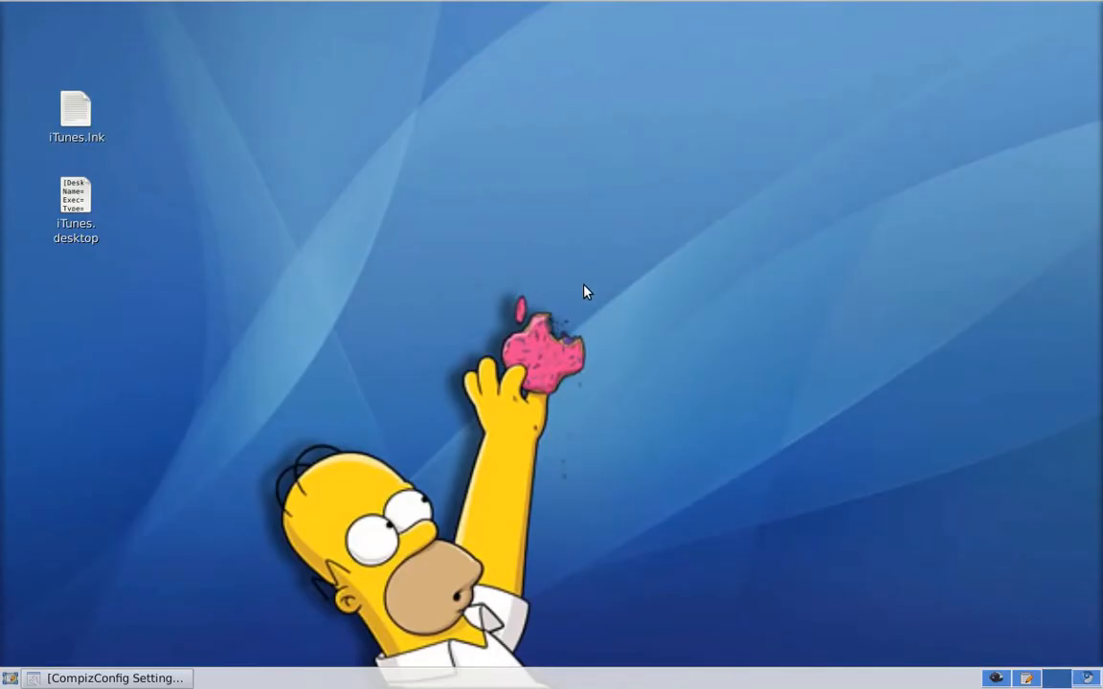
mouse_move(699, 371)
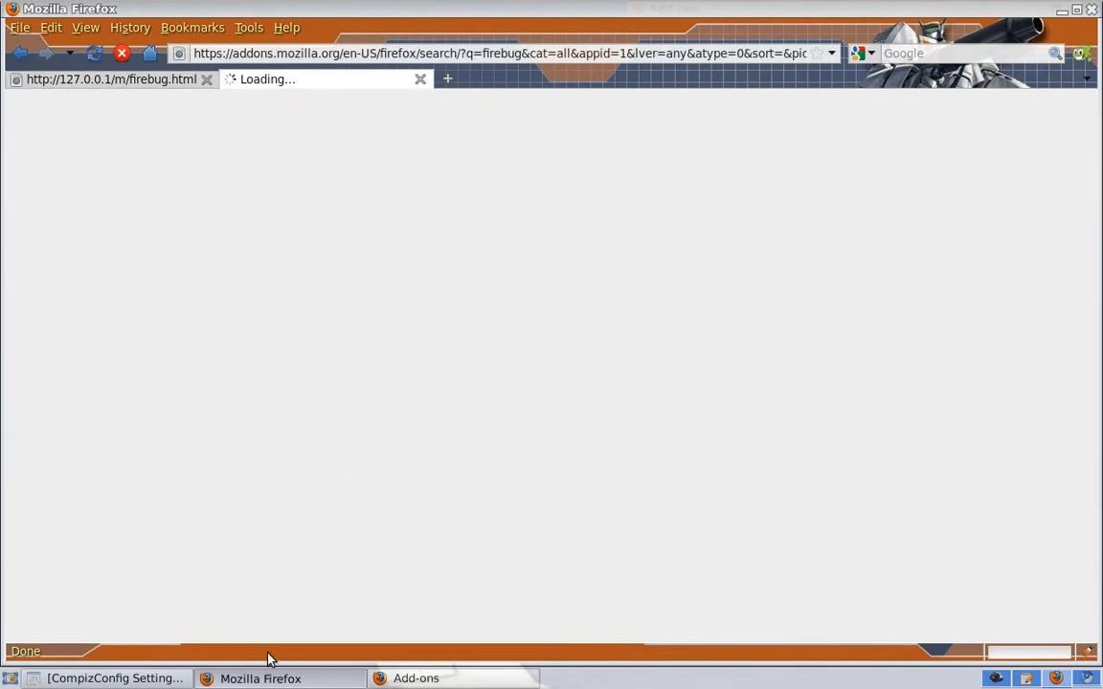
- Close the add-ons tab, review the Console logging options, and toggle the Firebug panel
left_click(420, 79)
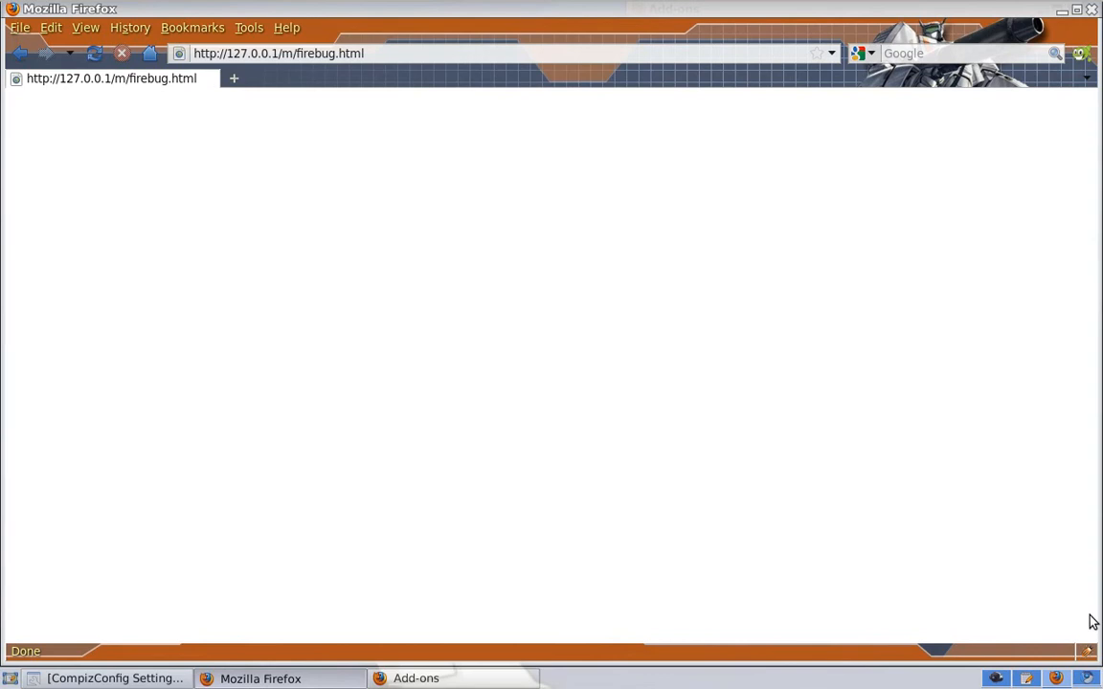
mouse_move(953, 484)
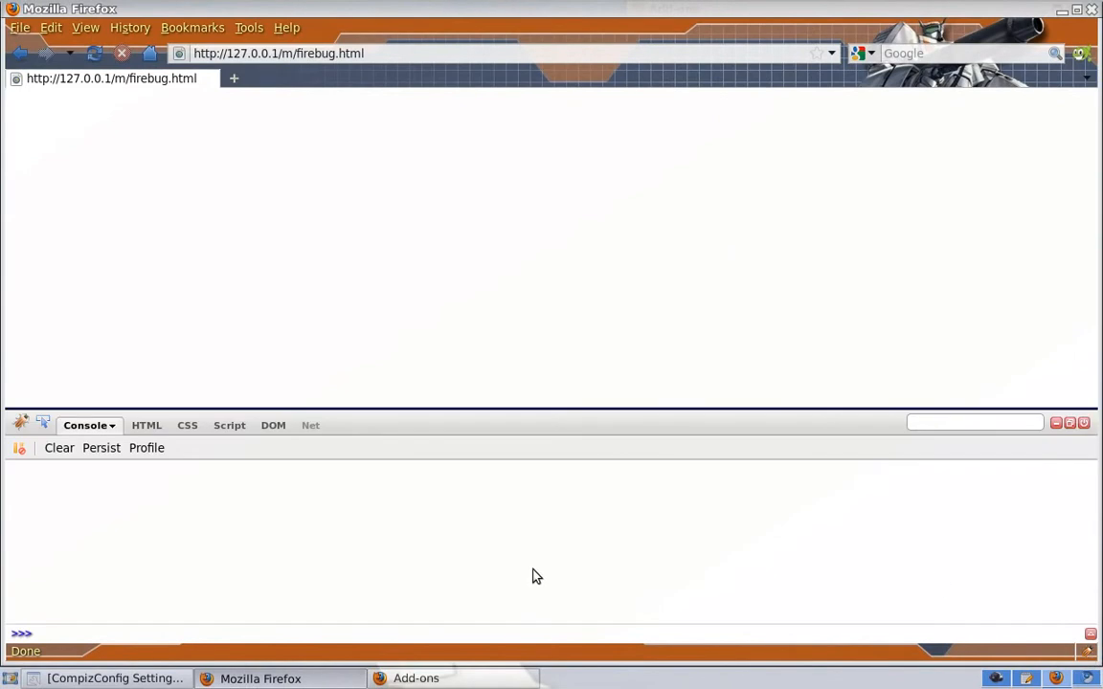
mouse_move(147, 425)
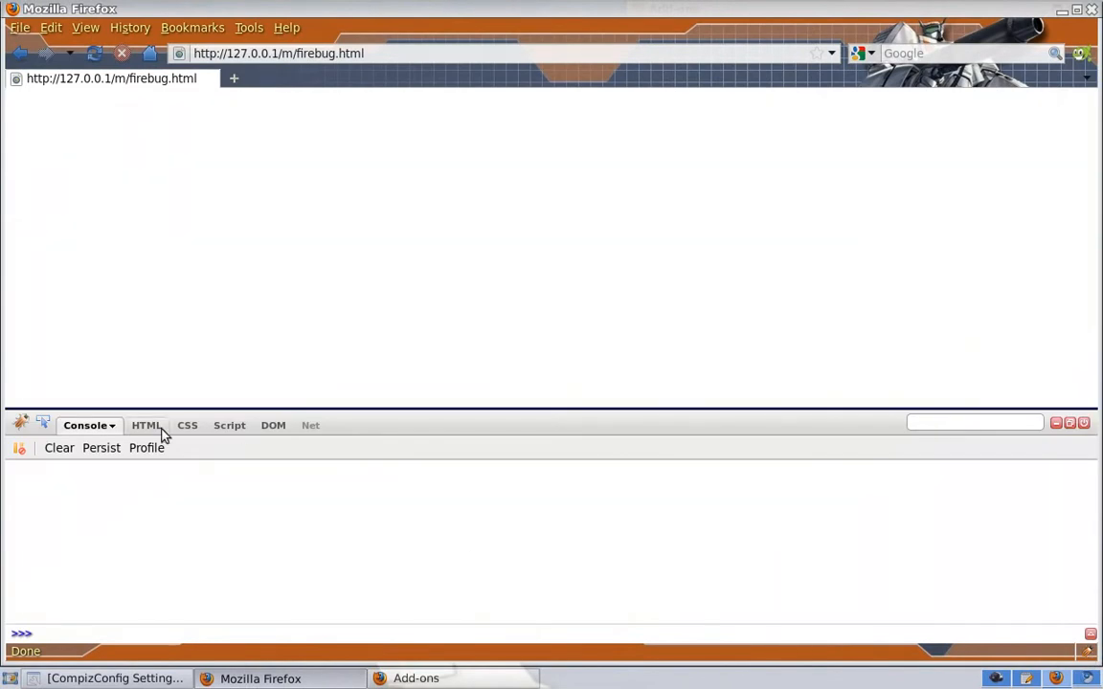
left_click(89, 425)
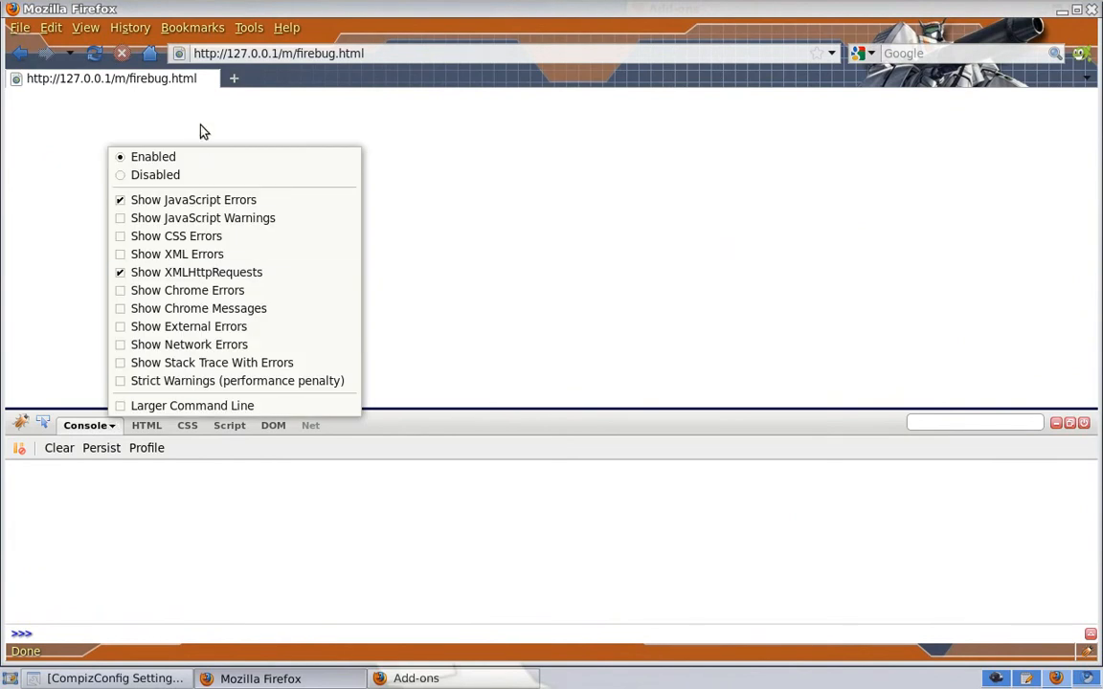
mouse_move(153, 156)
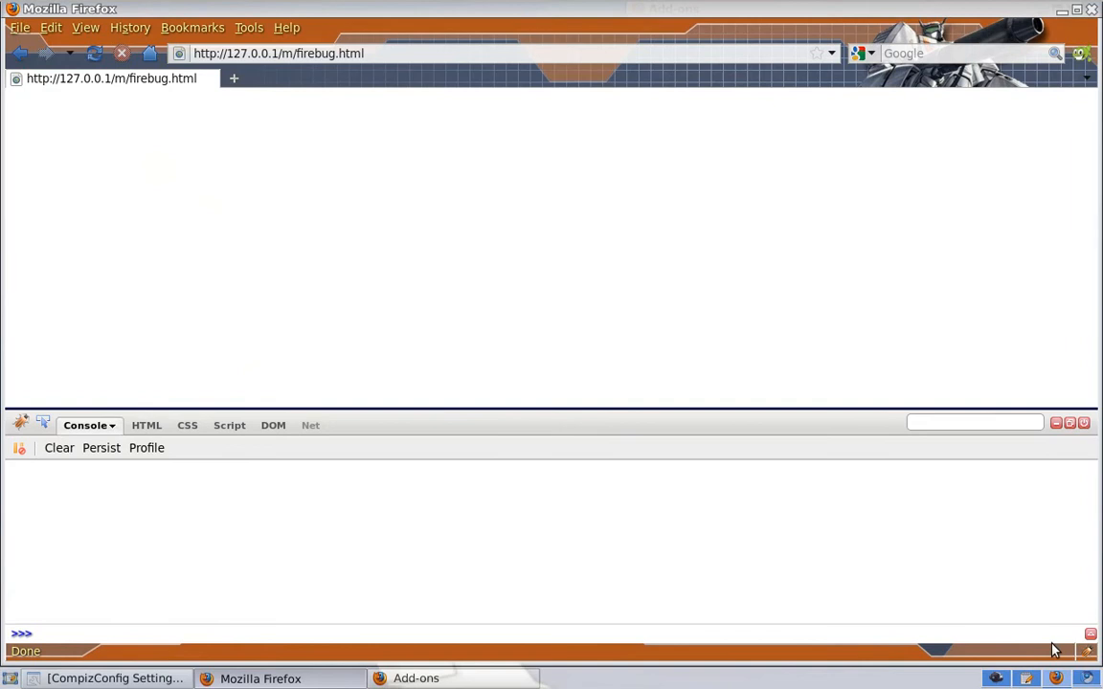
left_click(1089, 635)
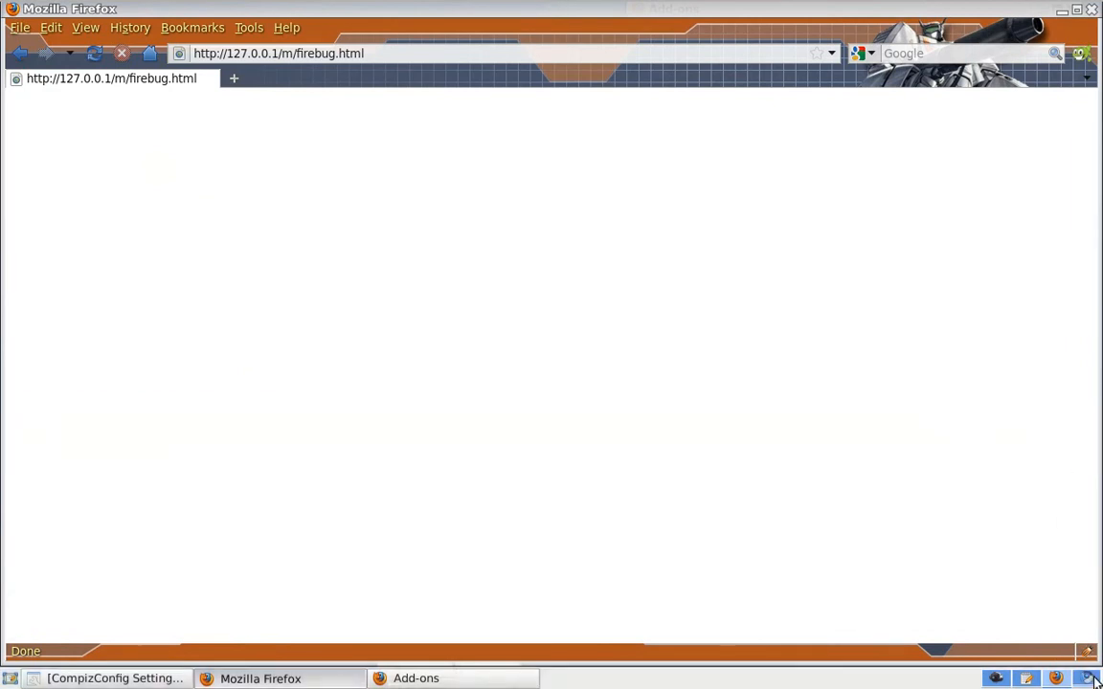
left_click(1089, 657)
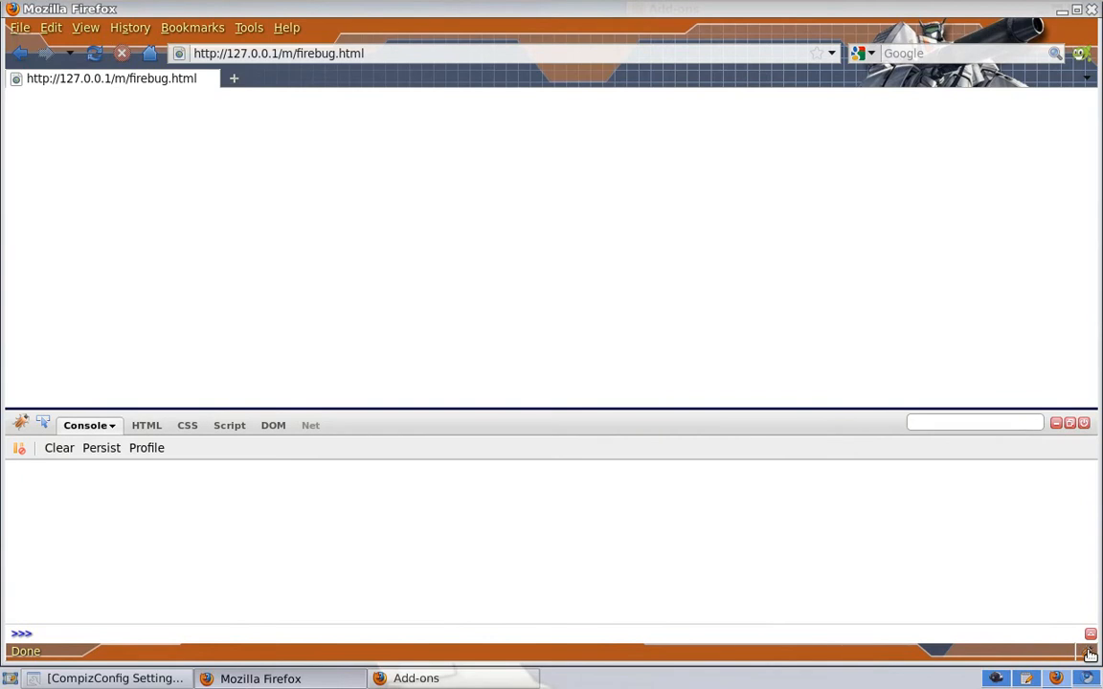
left_click(1089, 650)
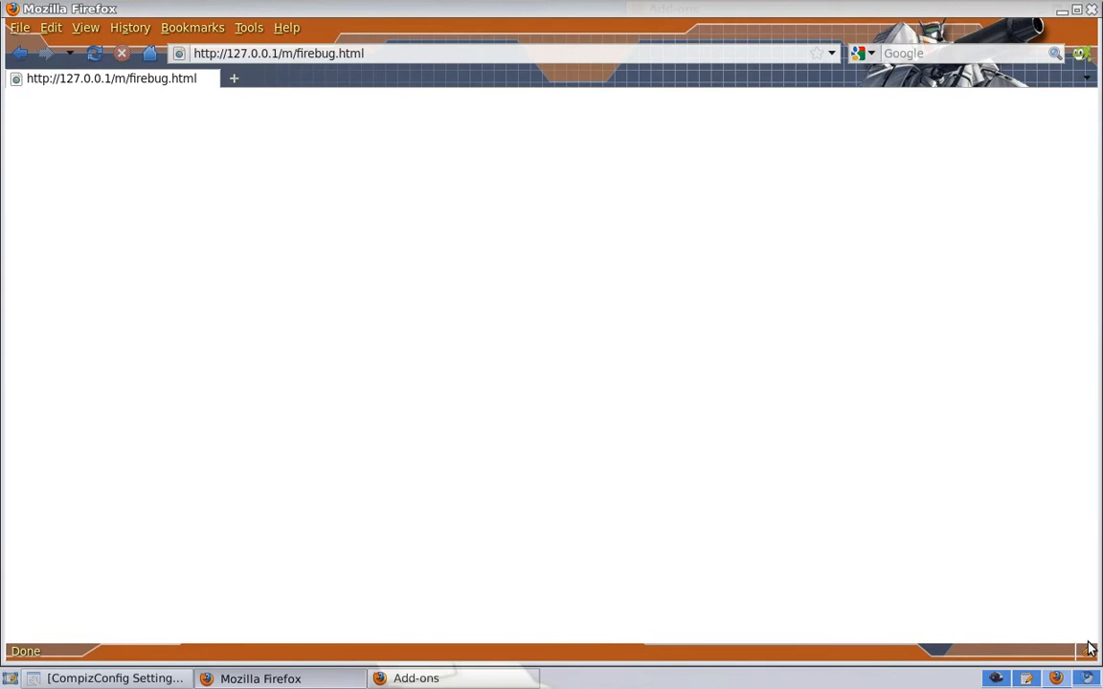
left_click(1088, 651)
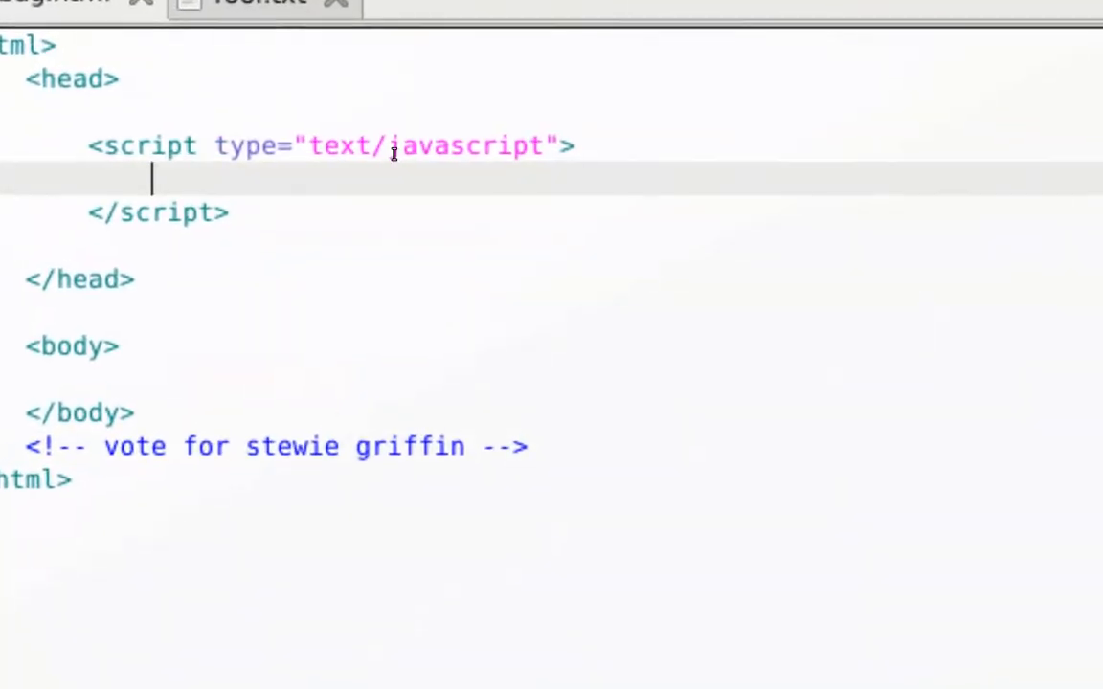
- Type alert(your_sexual_orientation) into the page's script block
type("aler")
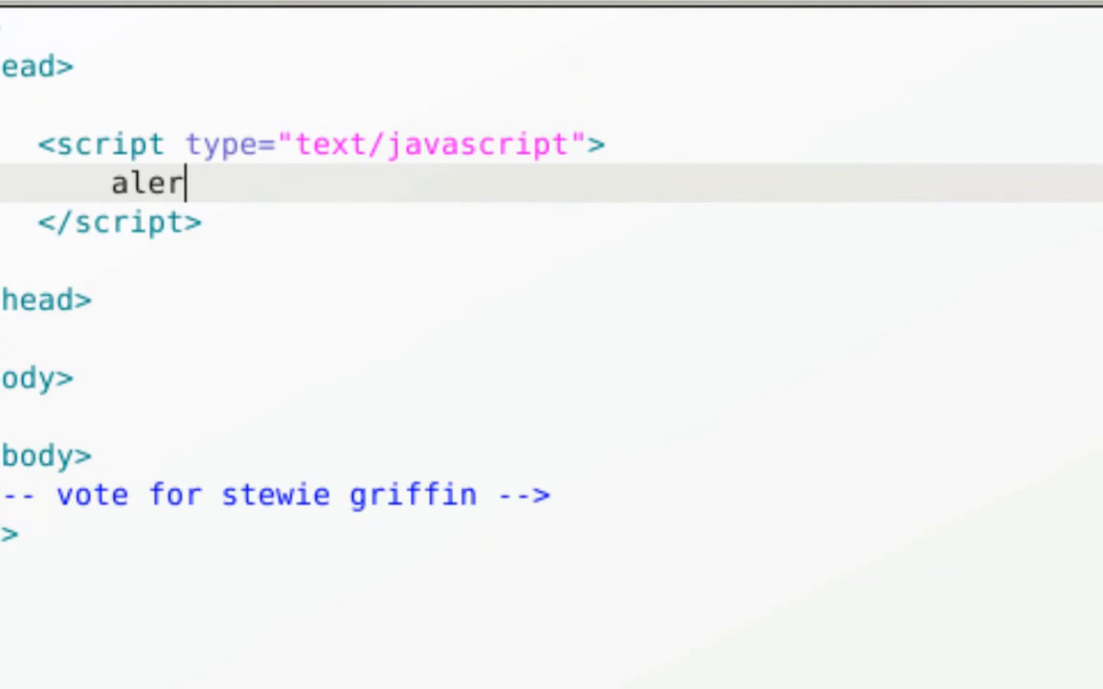
type("t(your_se")
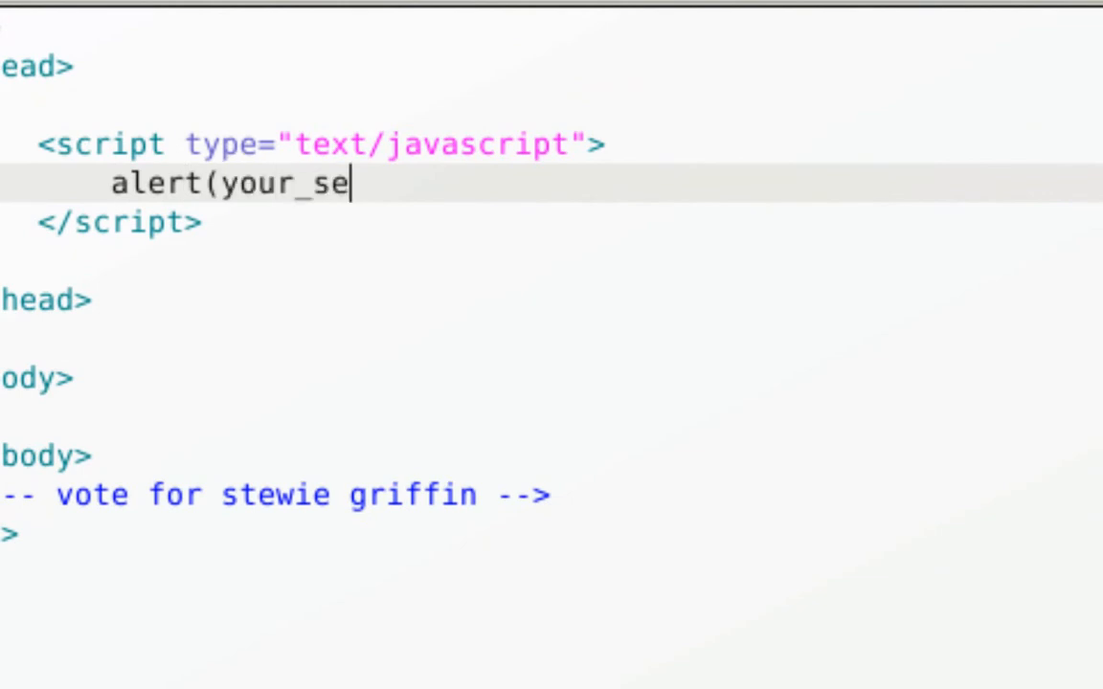
type("xual_ori")
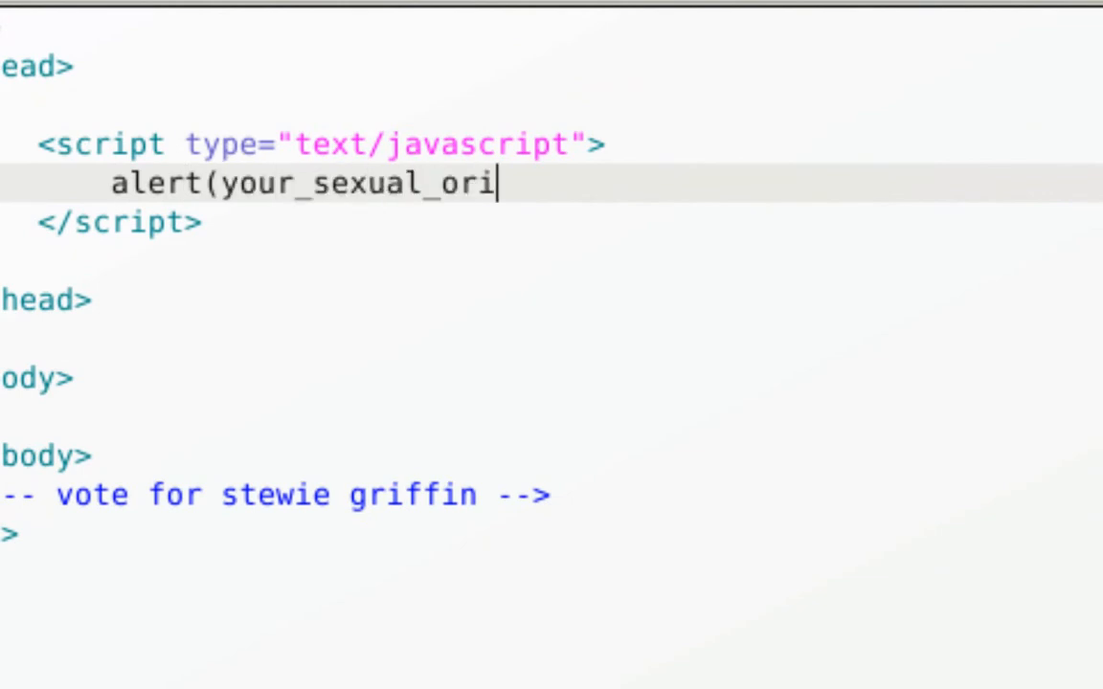
type("entation")
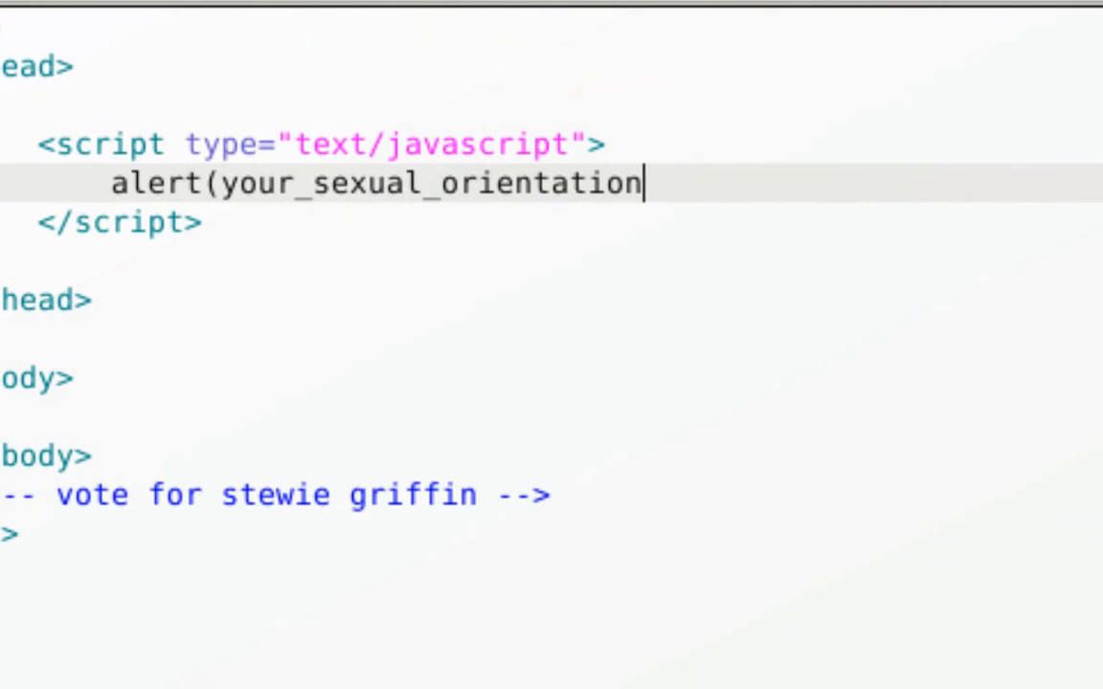
type(")")
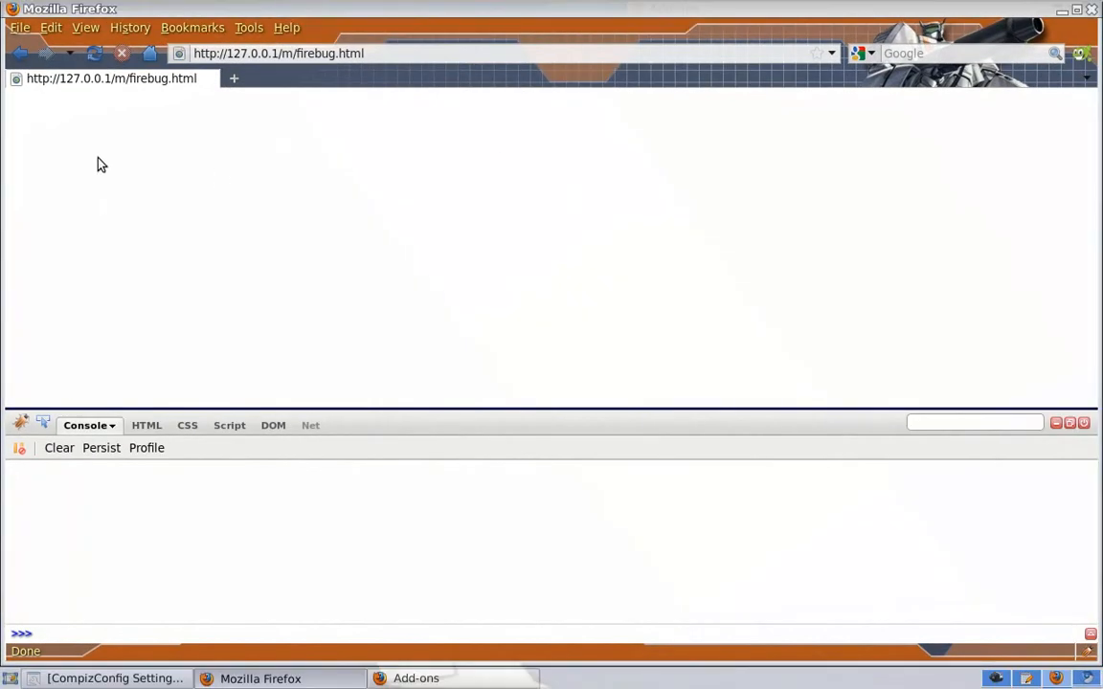
mouse_move(94, 53)
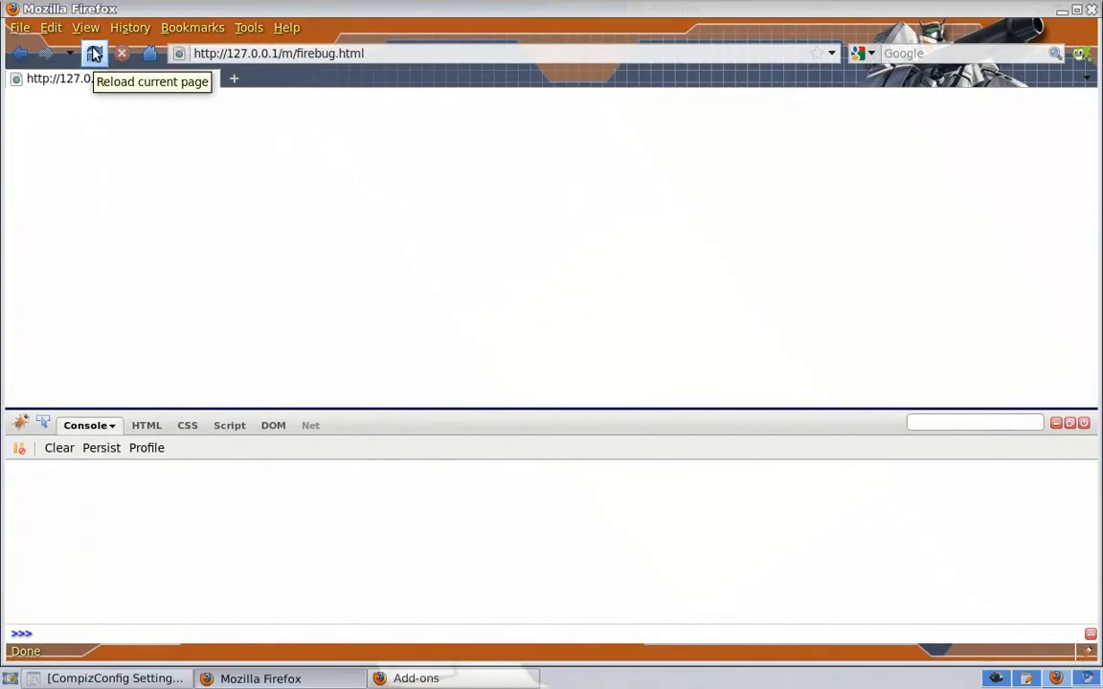
- Reload firebug.html to log the 'not defined' error, then clear the Firebug console
left_click(94, 53)
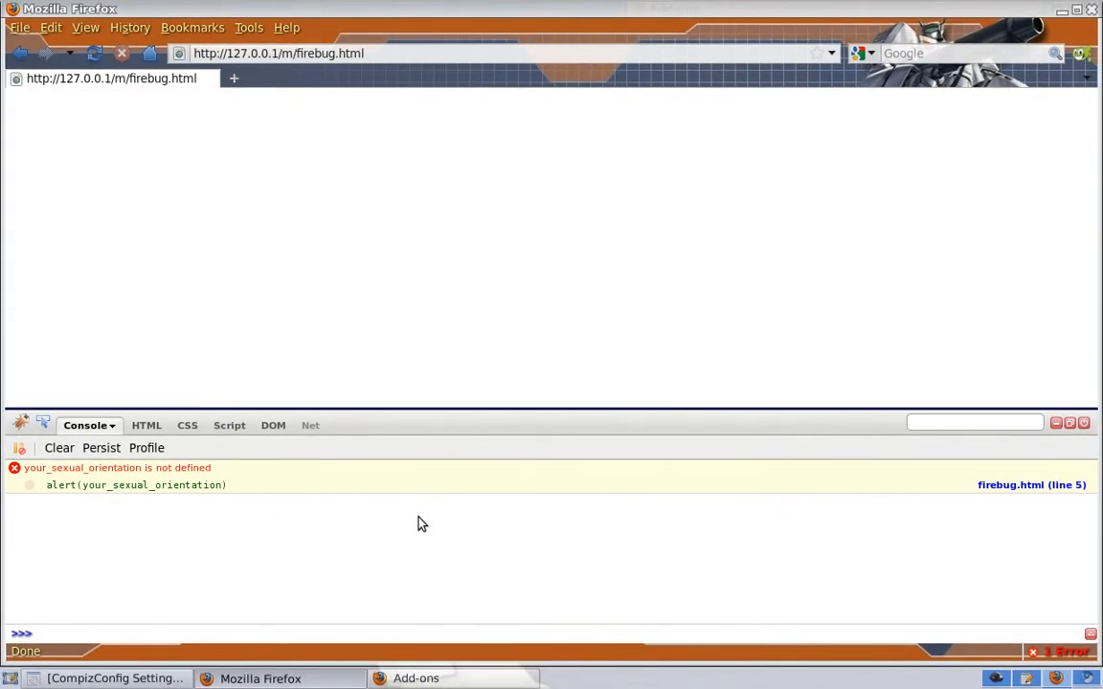
mouse_move(406, 529)
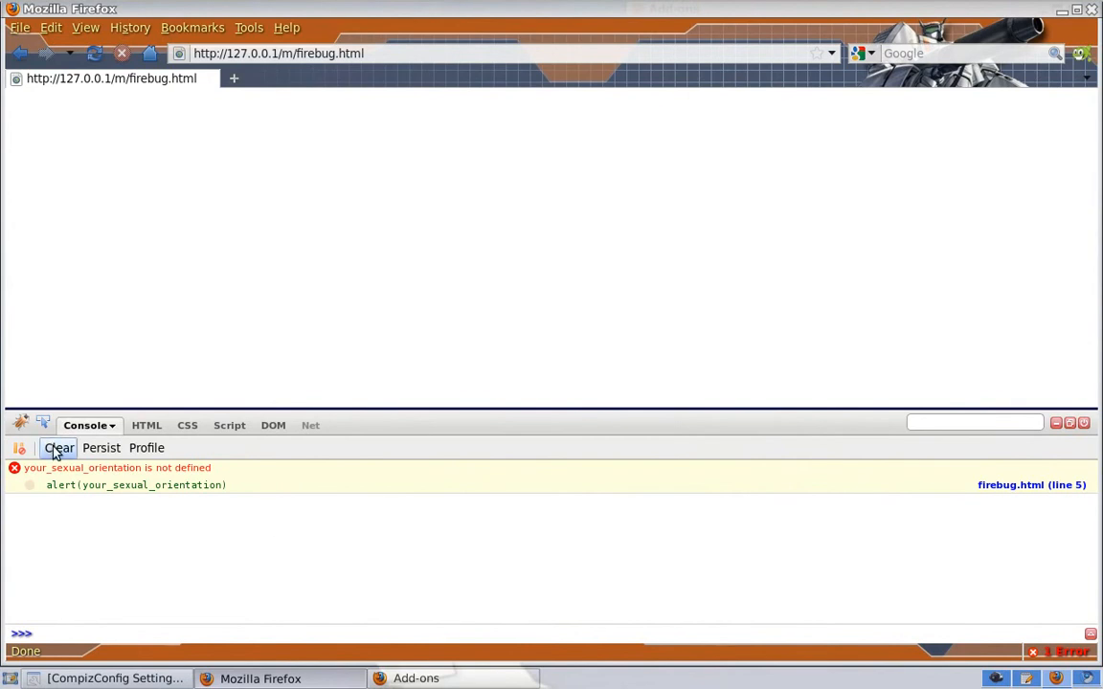
left_click(59, 447)
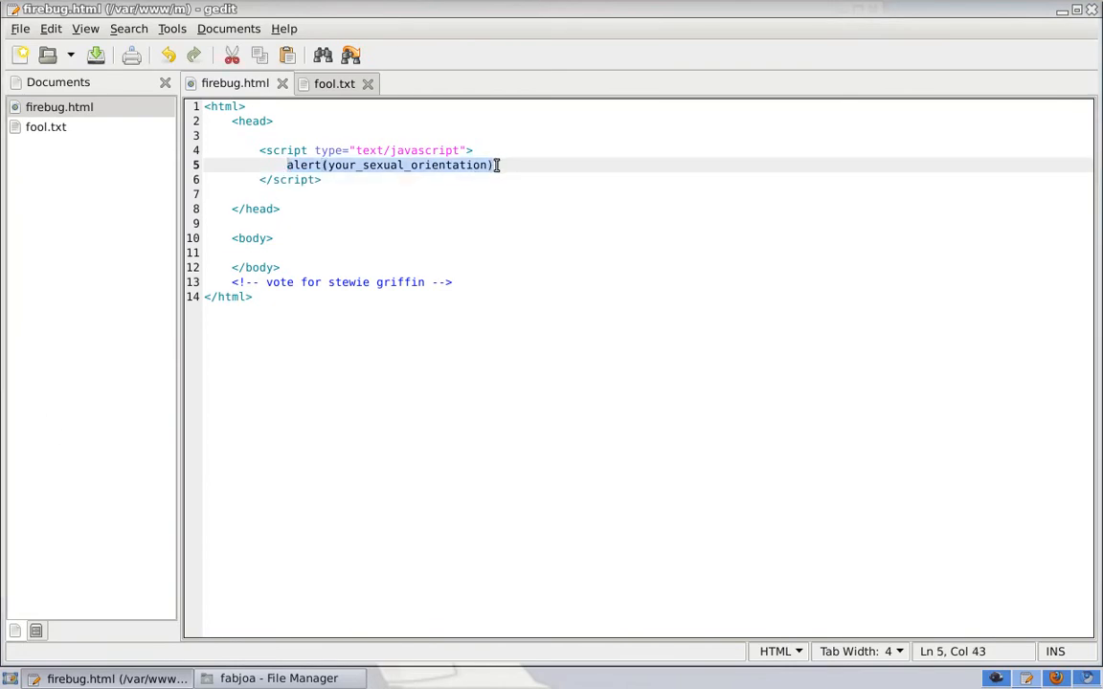
- Delete the alert line and type with(new XMLHttpRequest()){ into the script
key("Delete")
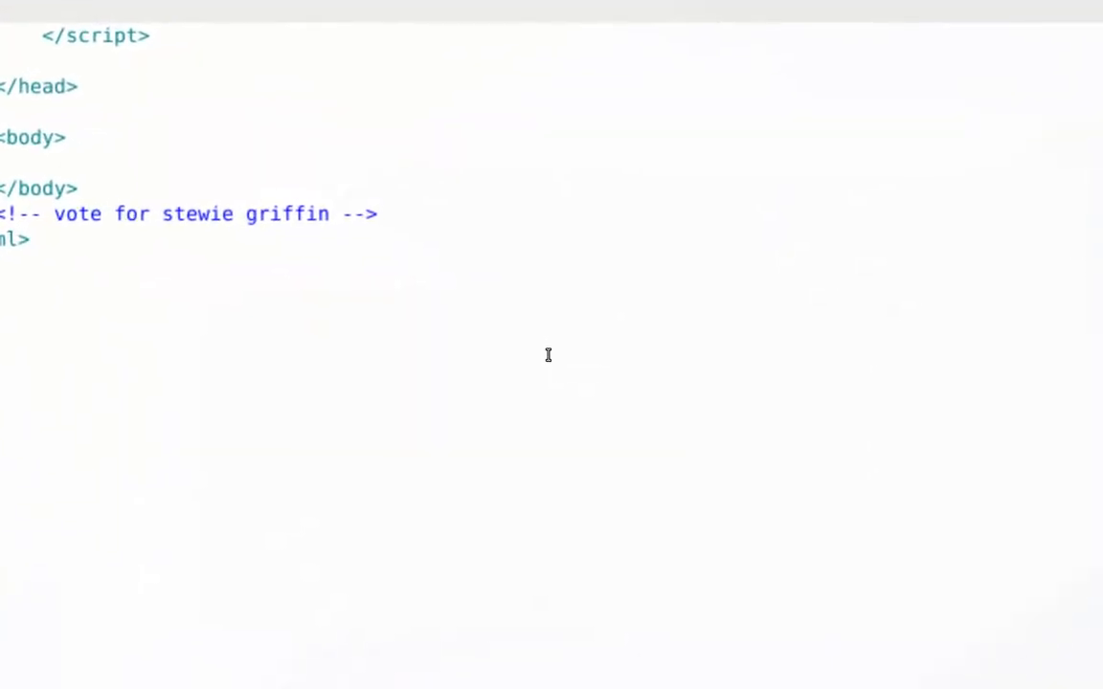
scroll("up", 3)
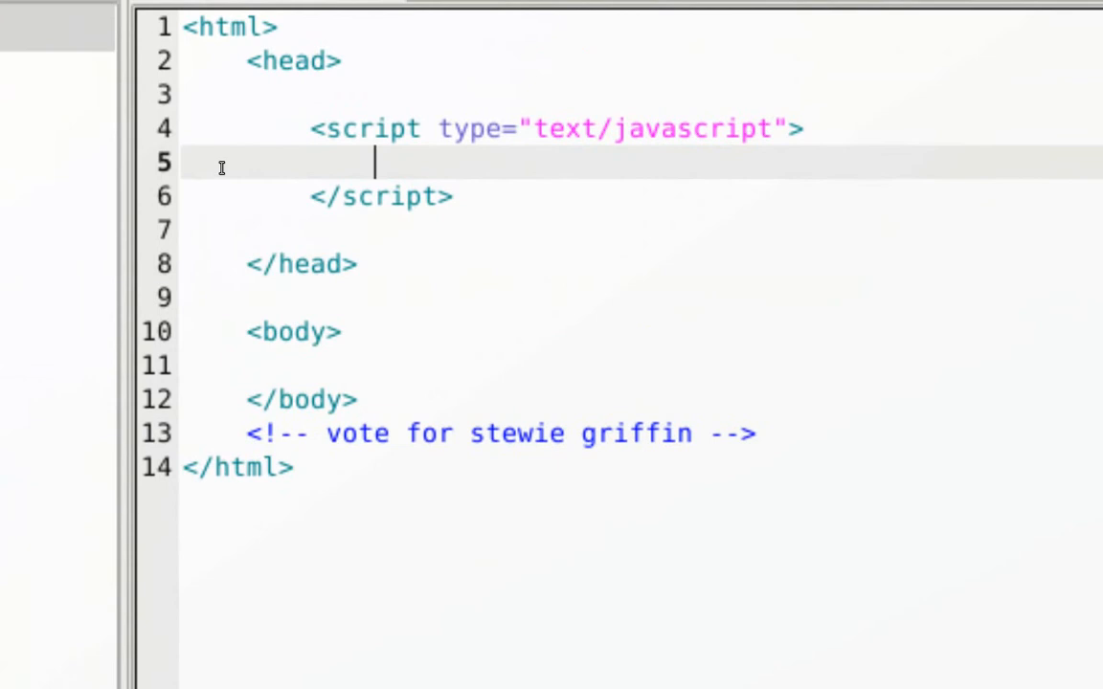
type("with(")
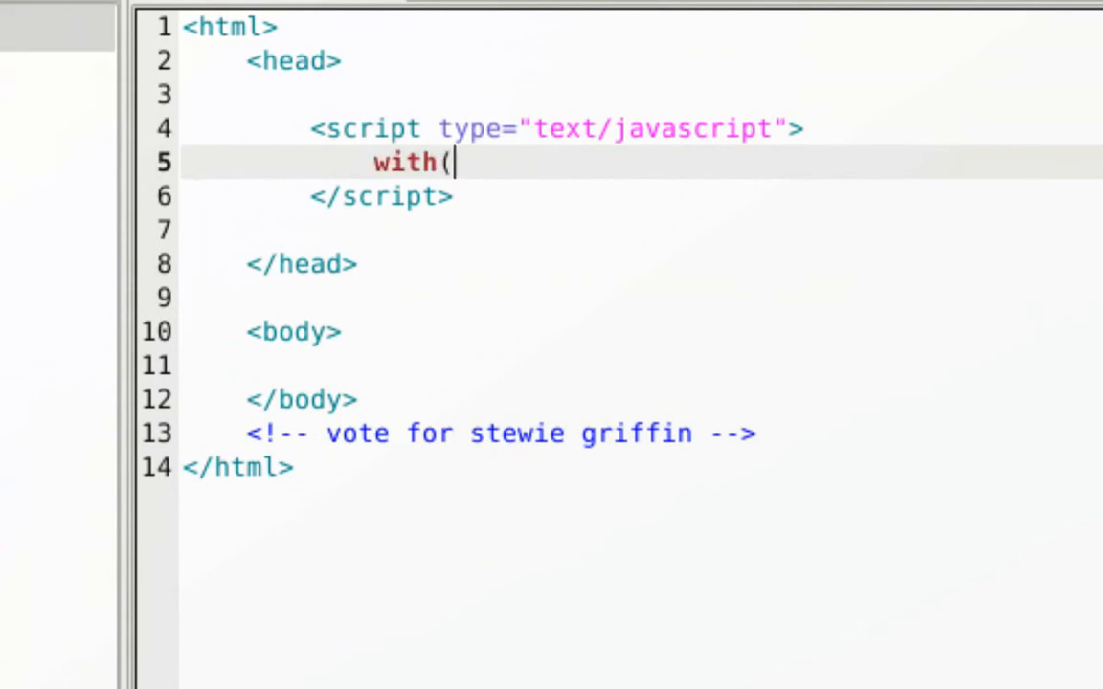
type("new X")
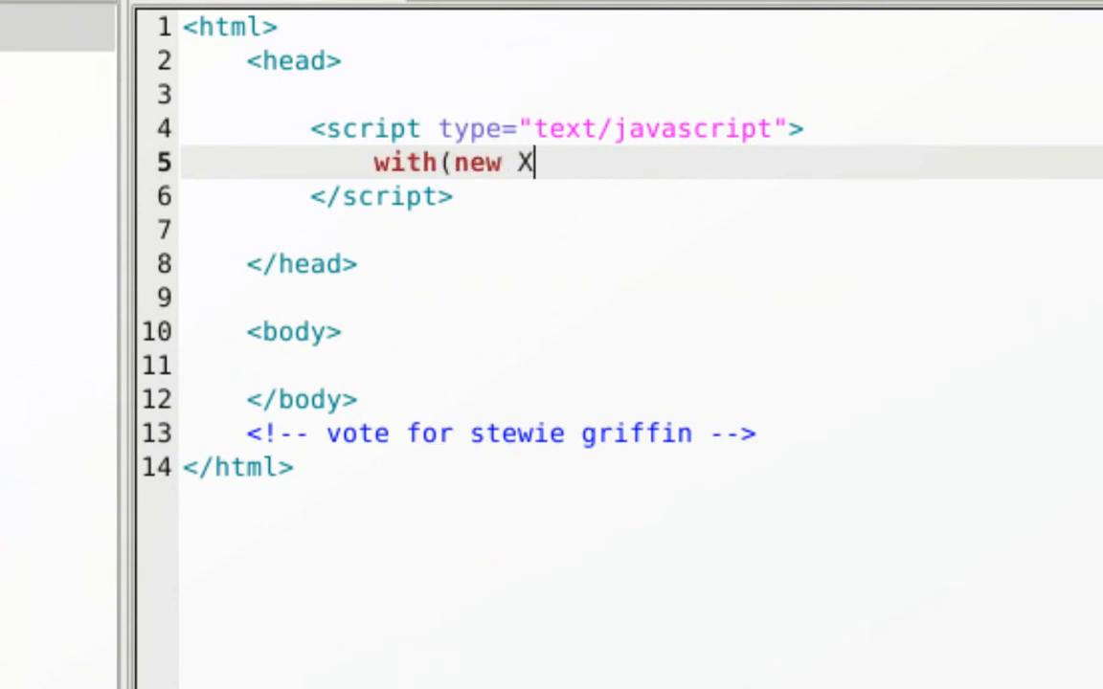
type("MLHettpRequest(")
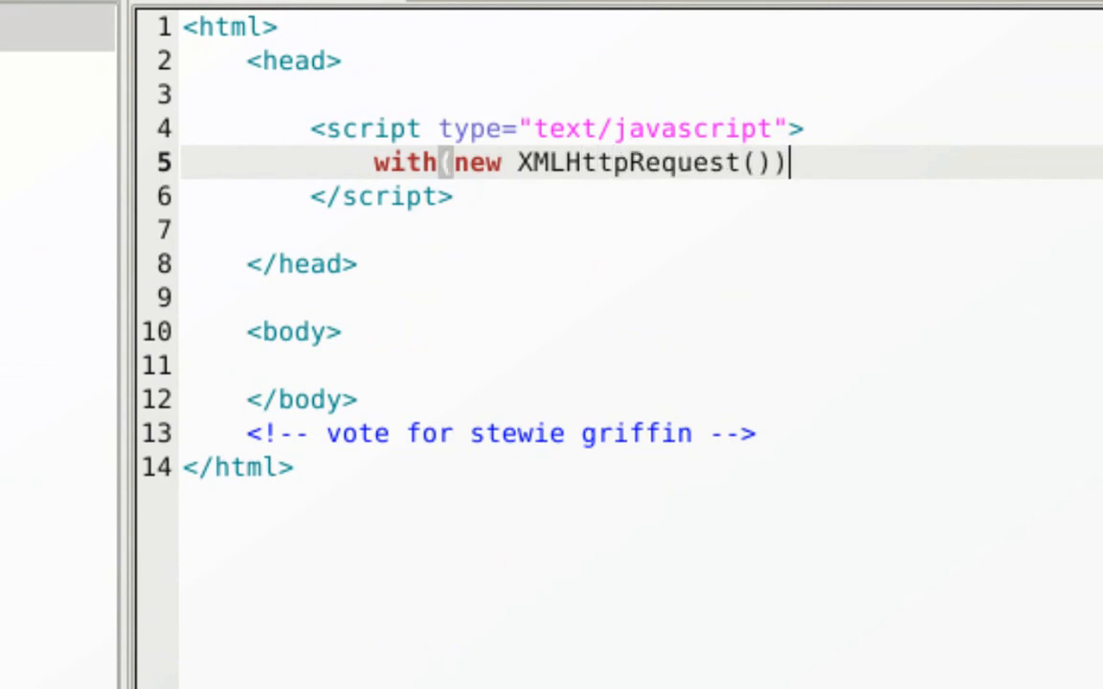
type("{")
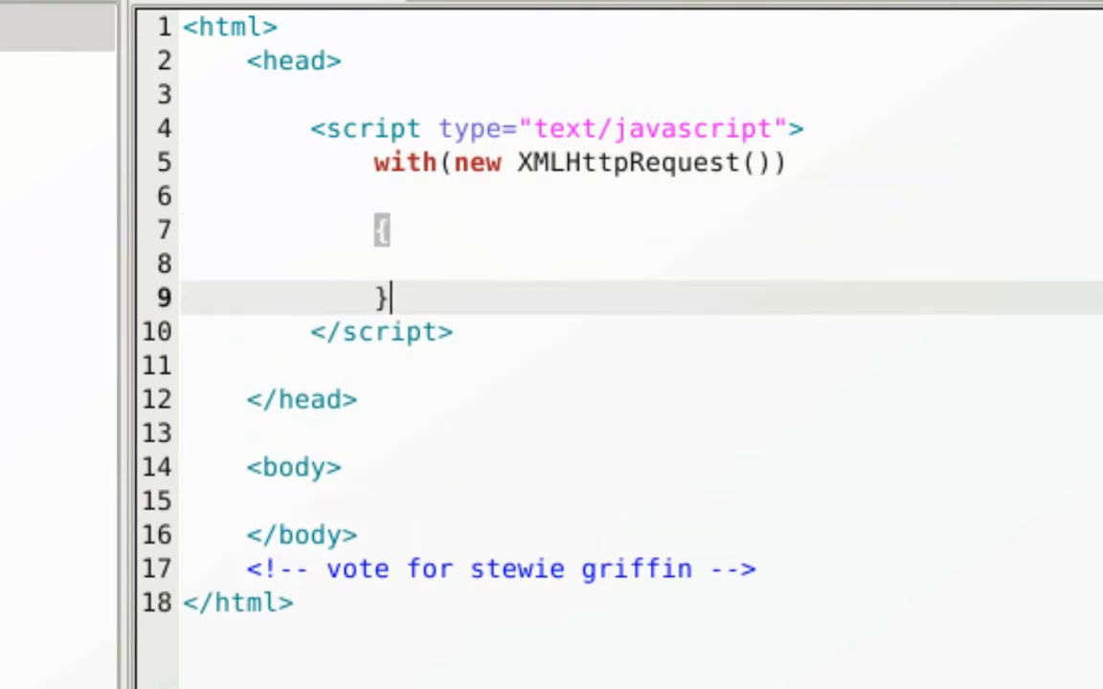
- Add open('GET','fool.txt') and send(null) inside the with block
type("open('G")
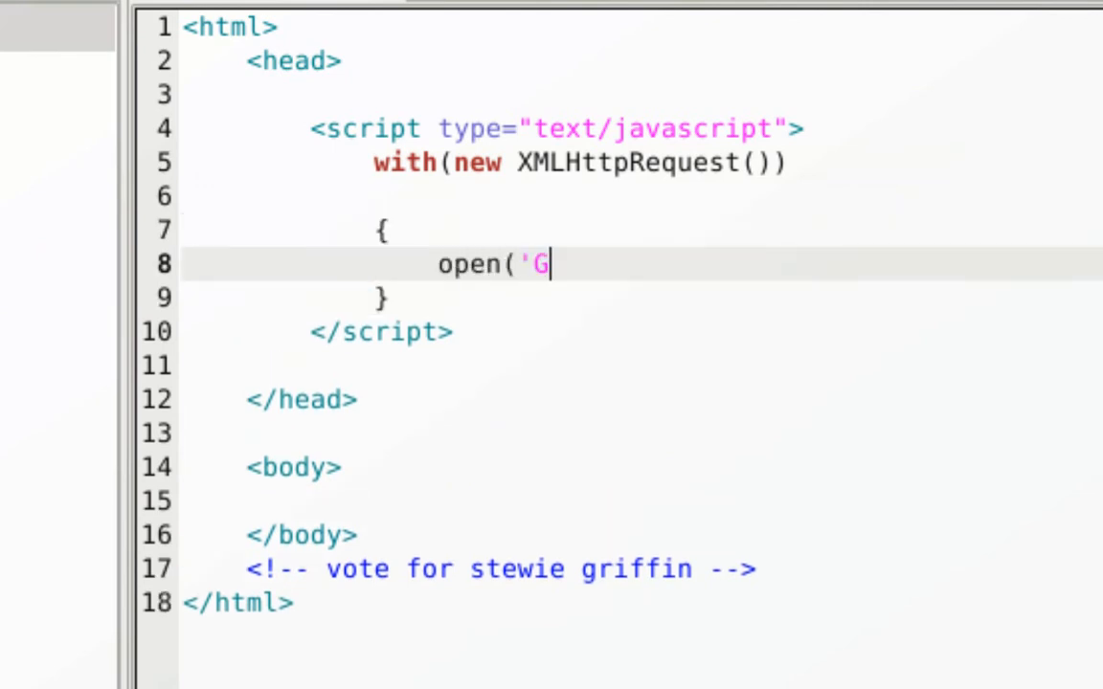
type("ET','fool")
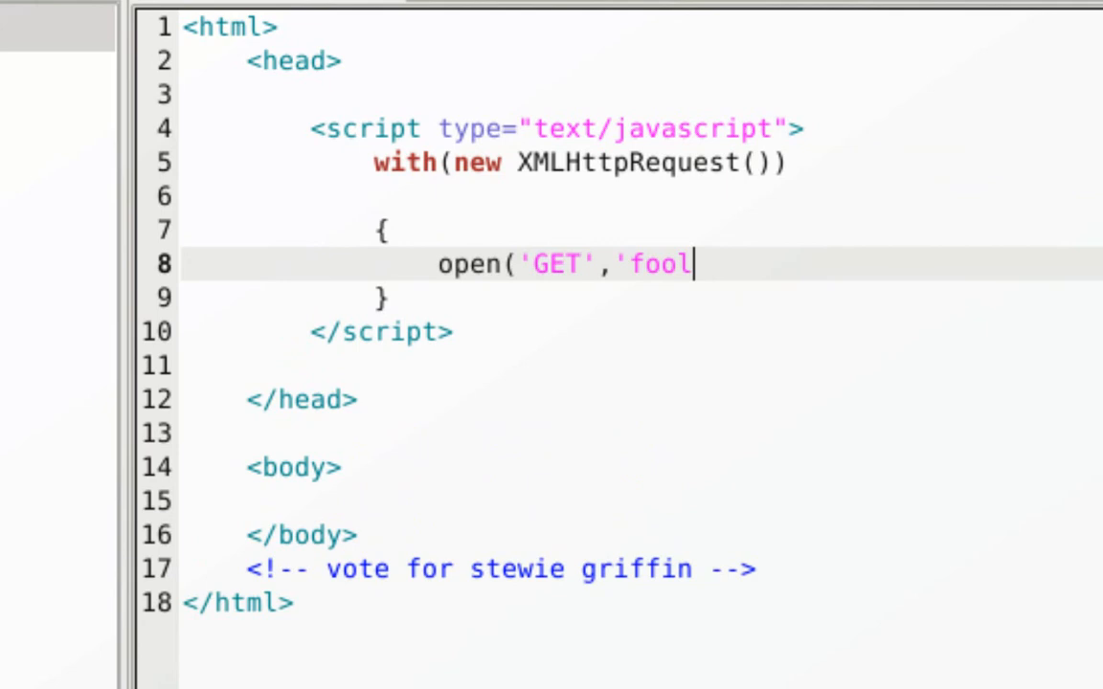
type(".txt'")
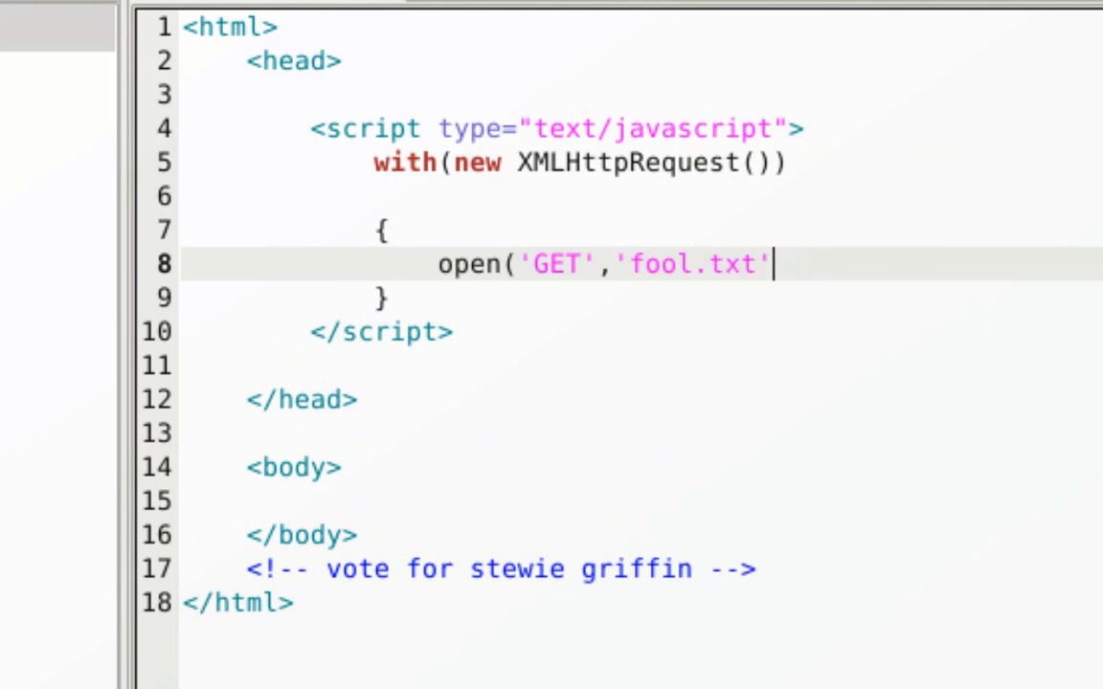
type(")")
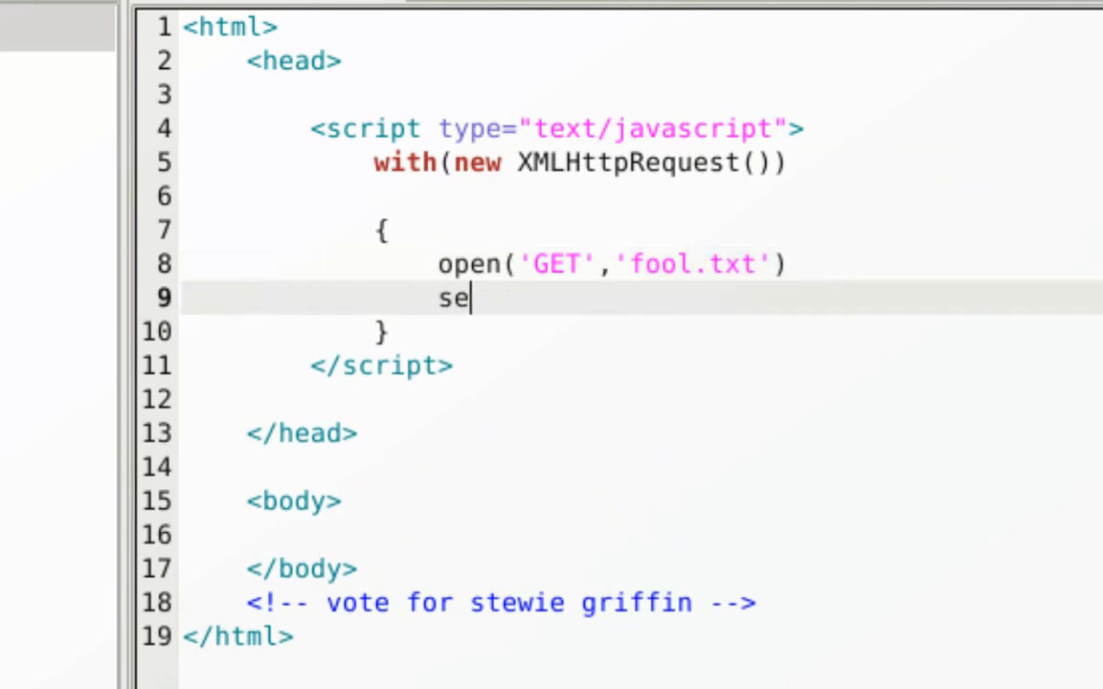
type("nd(null")
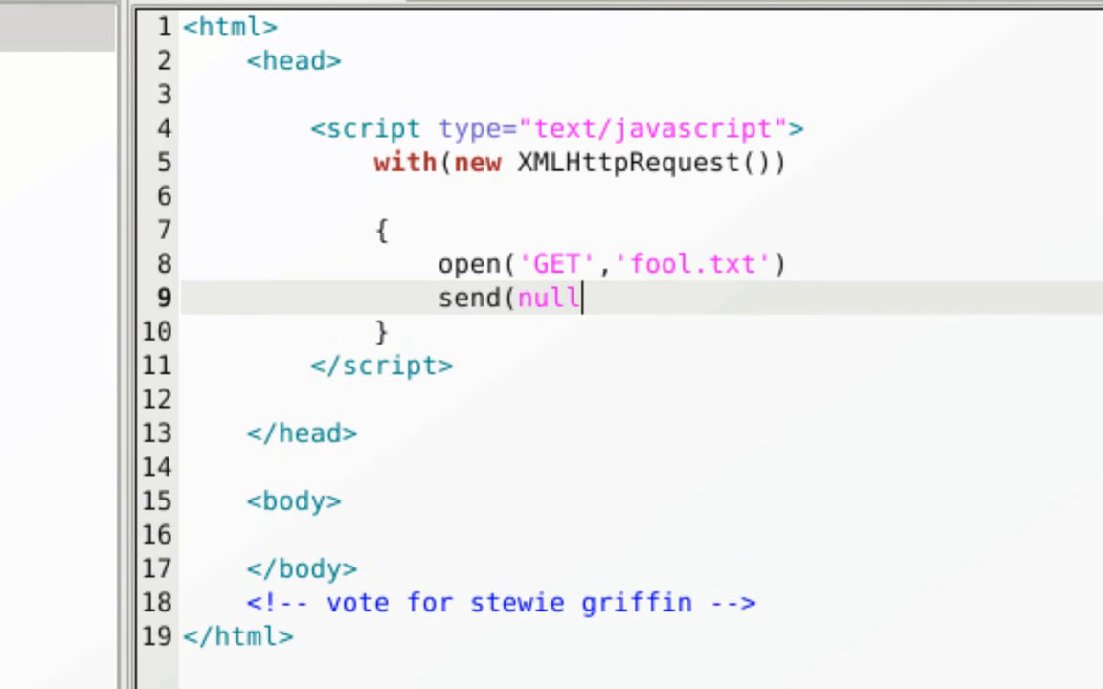
type(")")
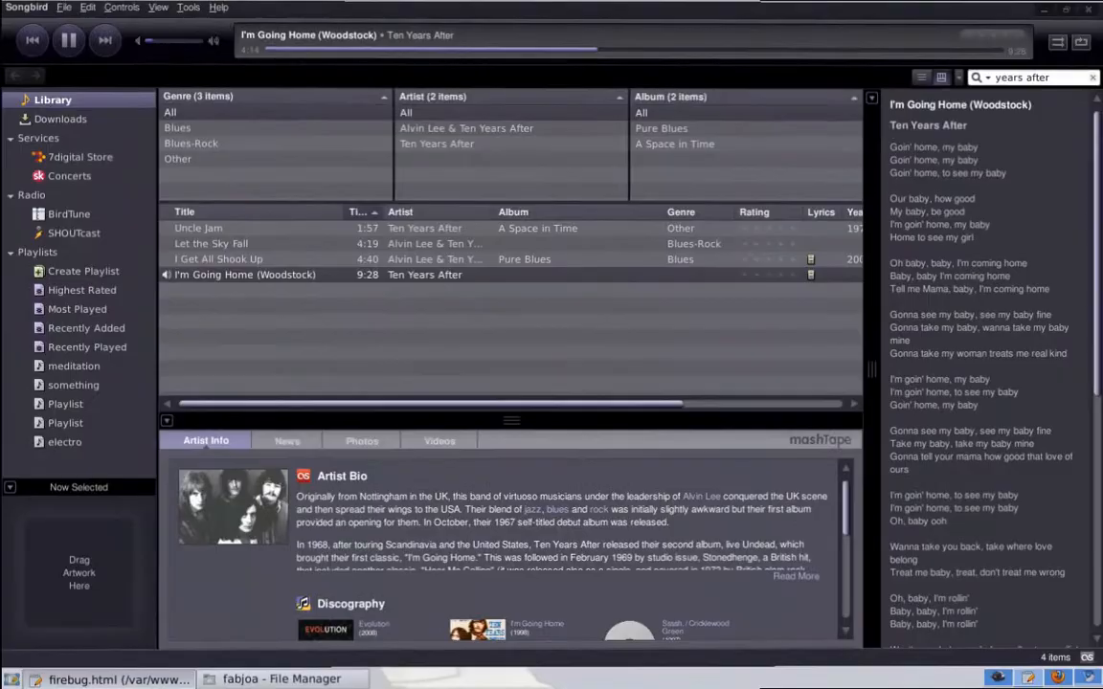
- Reload firebug.html in Firefox and expand the GET fool.txt request to show its headers
left_click(260, 677)
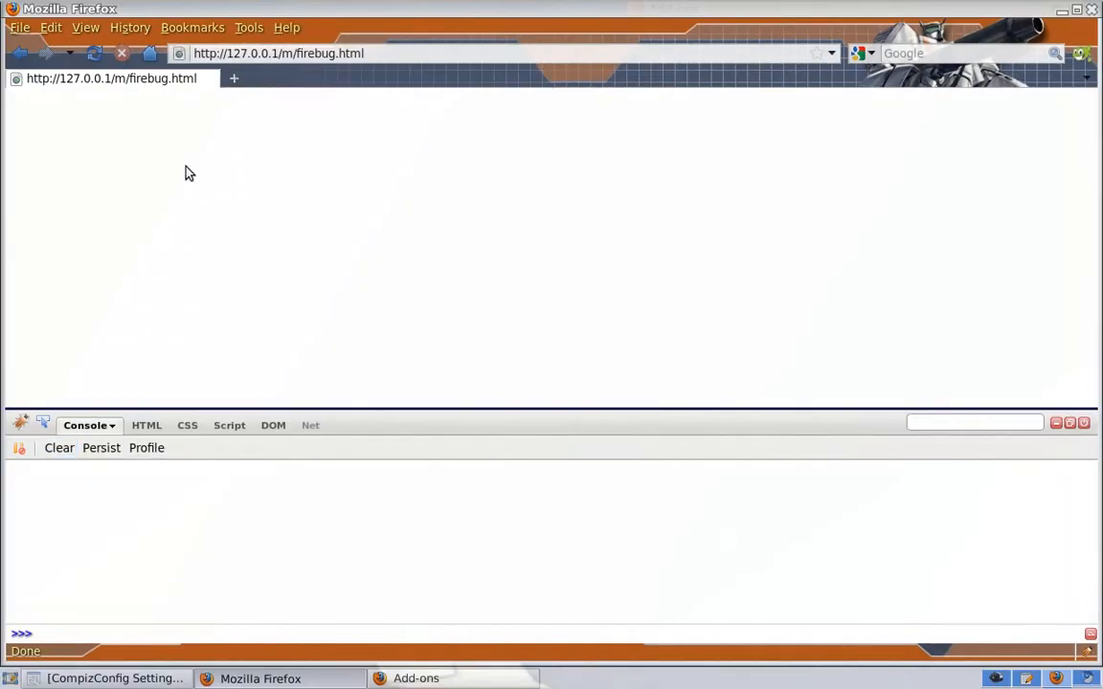
mouse_move(94, 54)
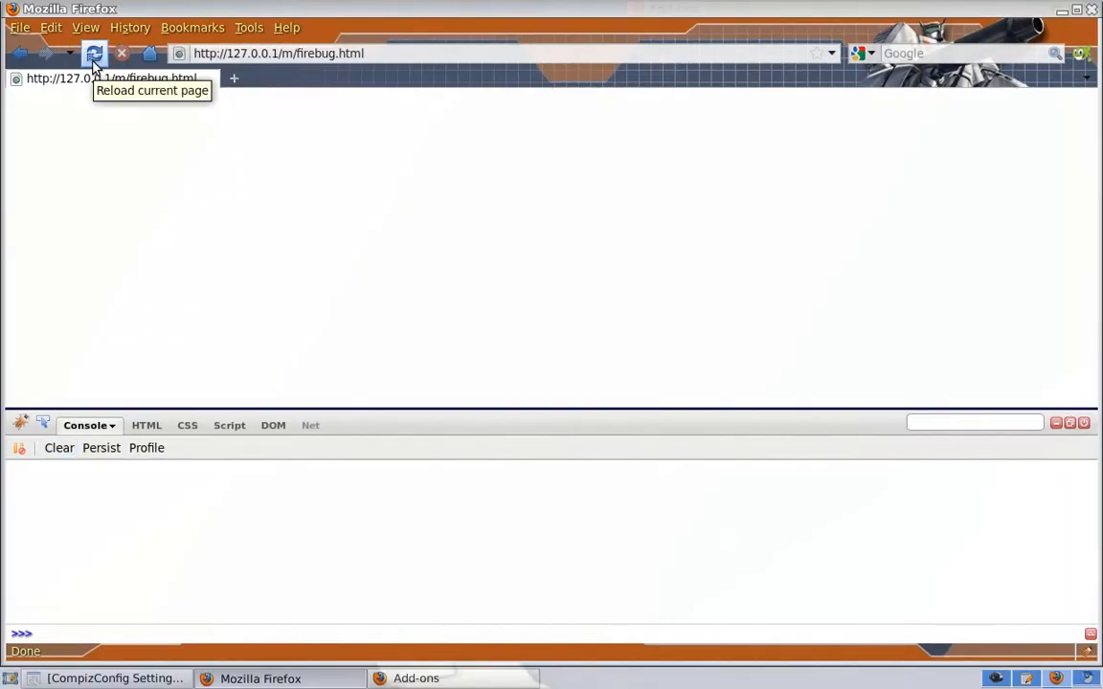
left_click(94, 53)
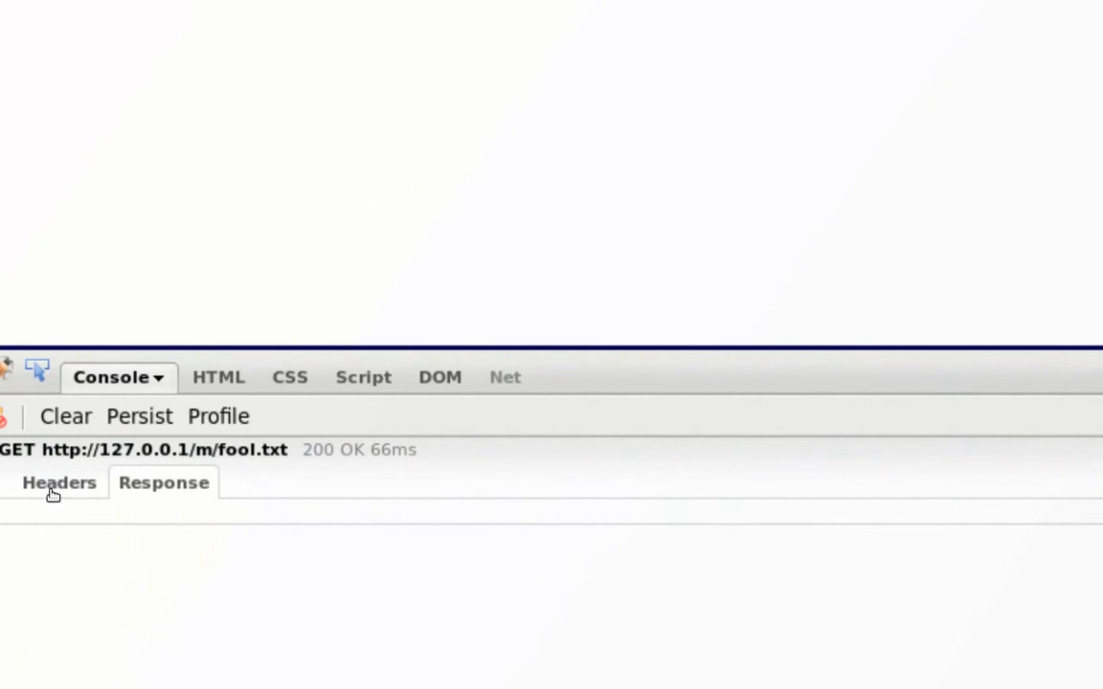
left_click(58, 482)
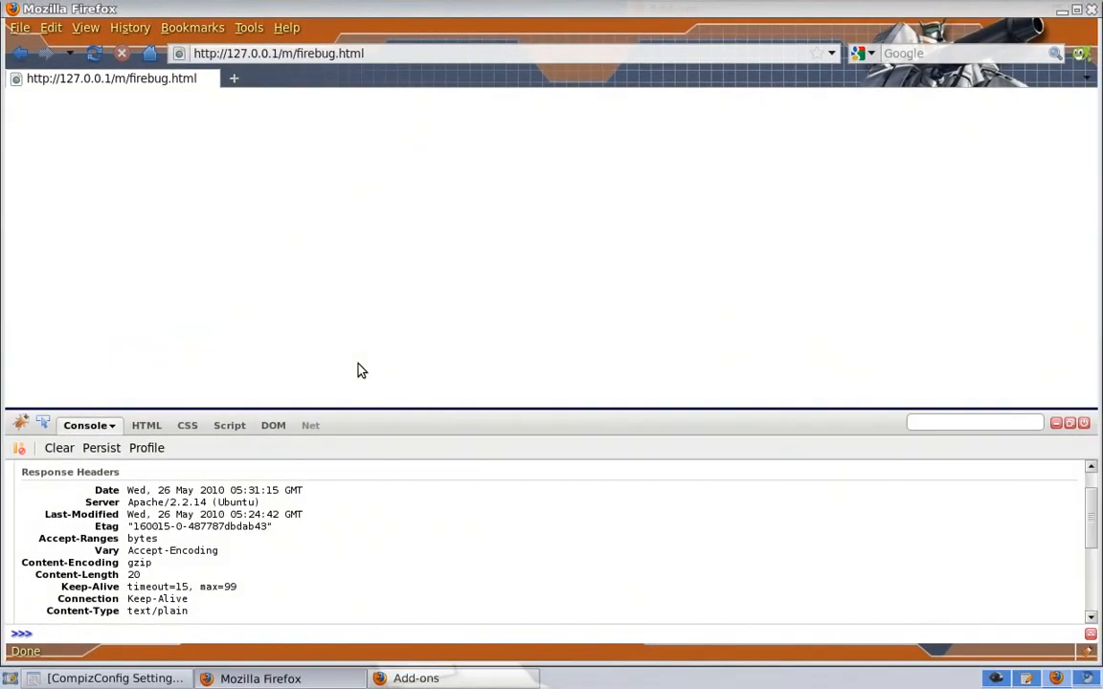
mouse_move(346, 393)
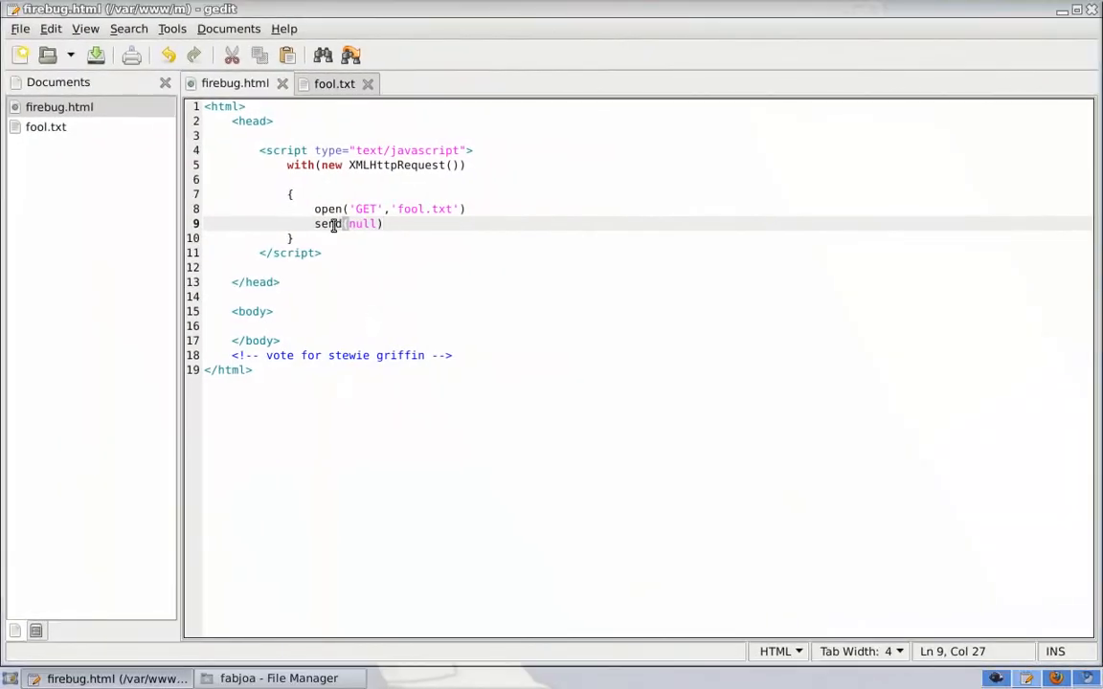
mouse_move(280, 169)
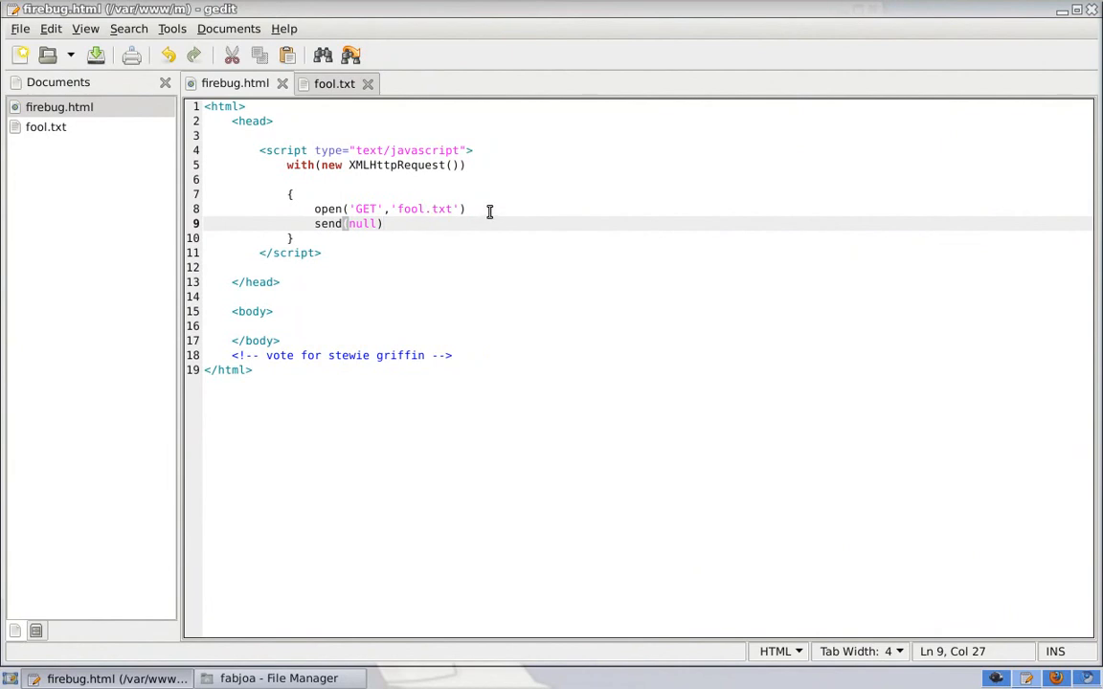
- Place the cursor at the end of the open('GET','fool.txt') line in gedit
left_click(466, 209)
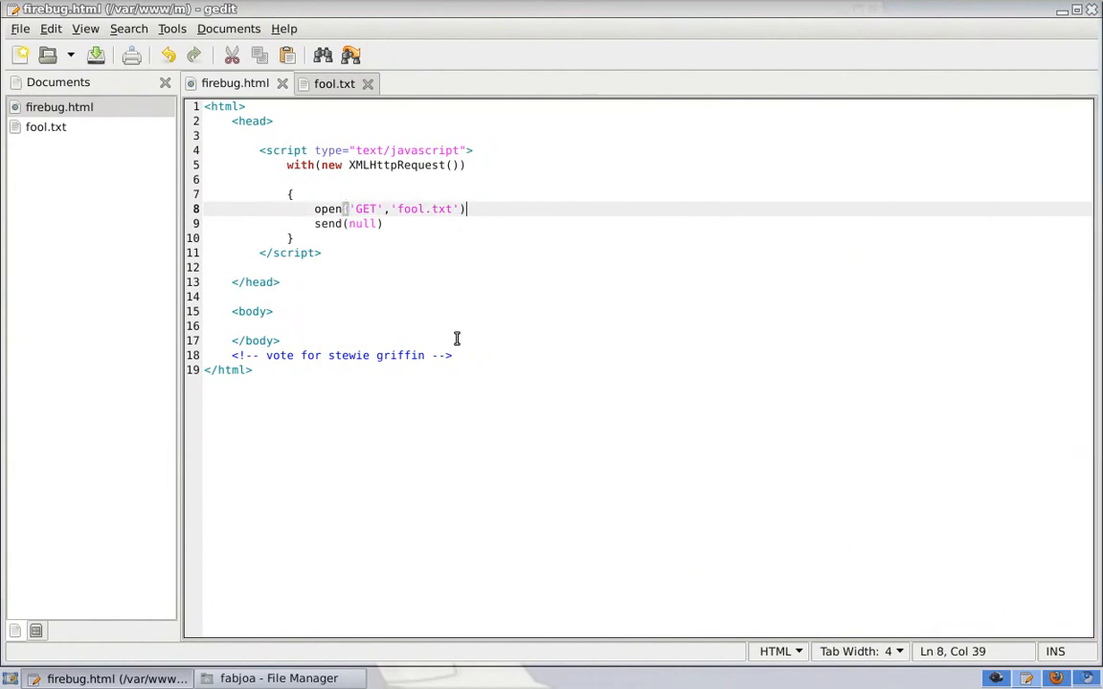